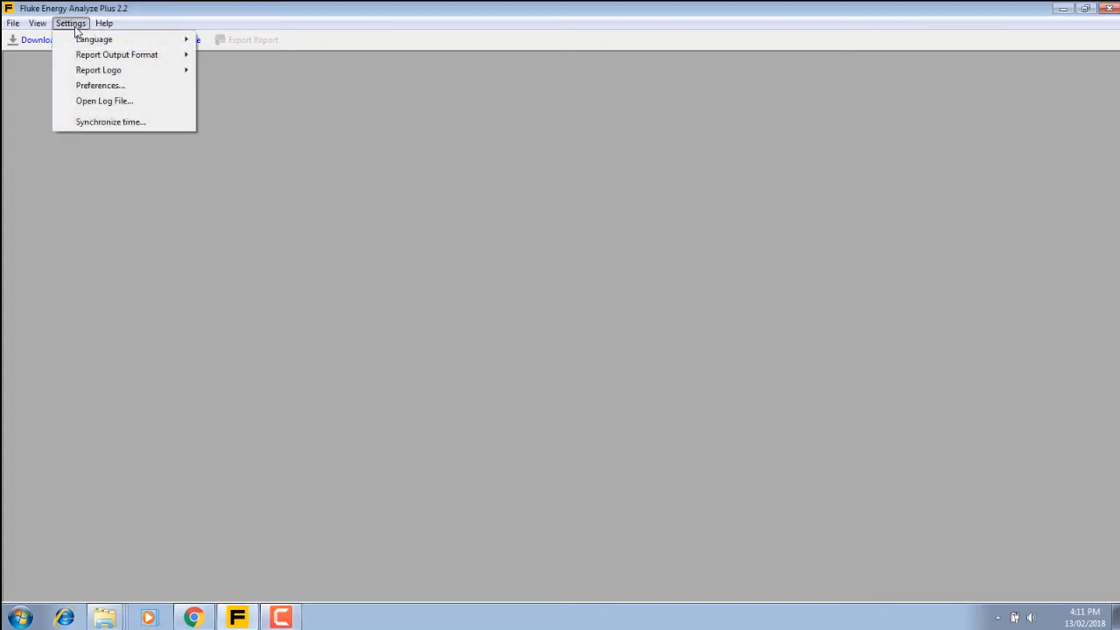
mouse_move(116, 54)
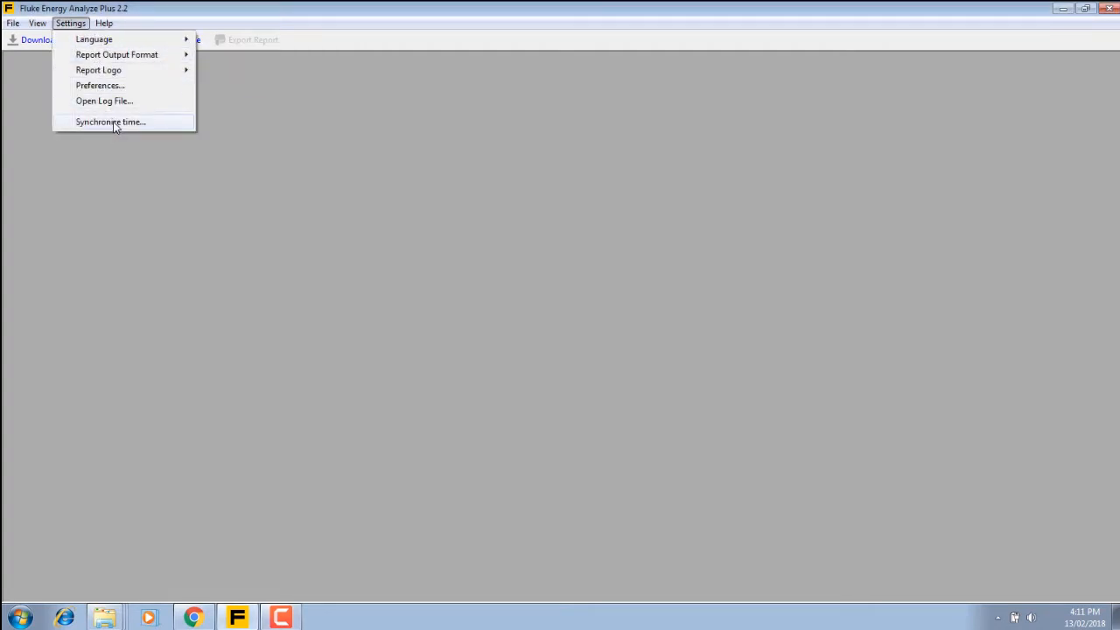
Check the instrument time synchronisation, then open and close the downloaded ES.002 project
click(110, 123)
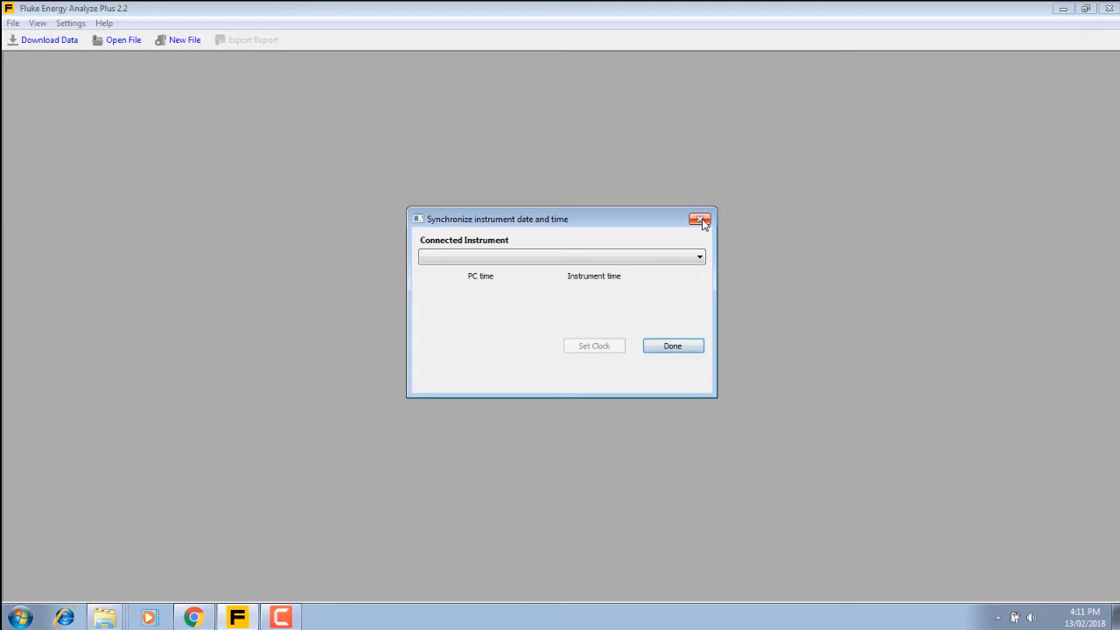
click(12, 22)
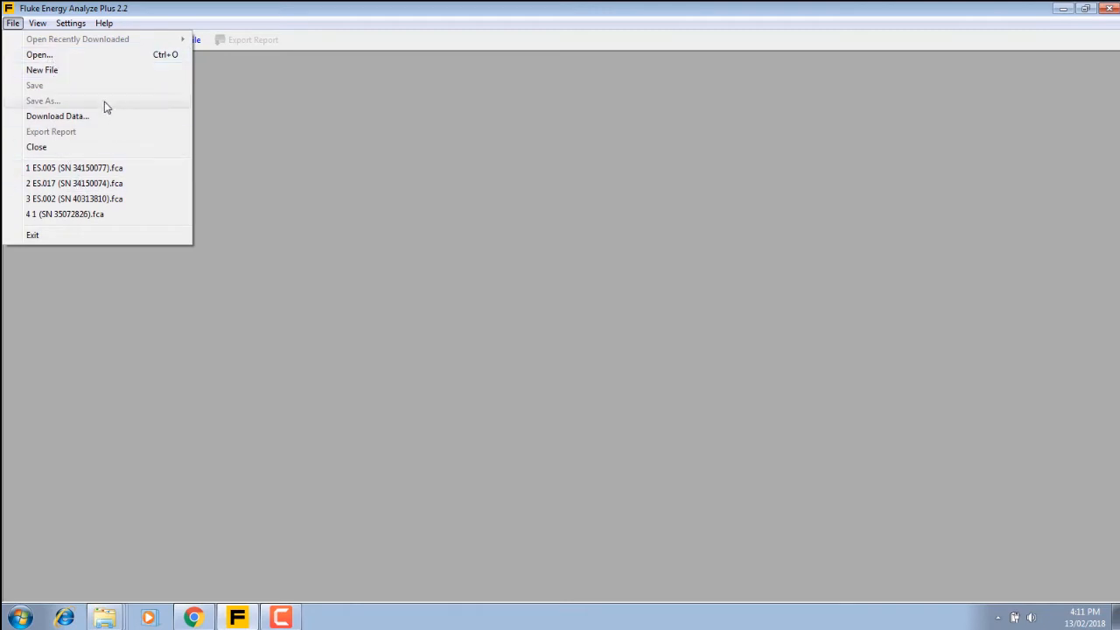
click(73, 199)
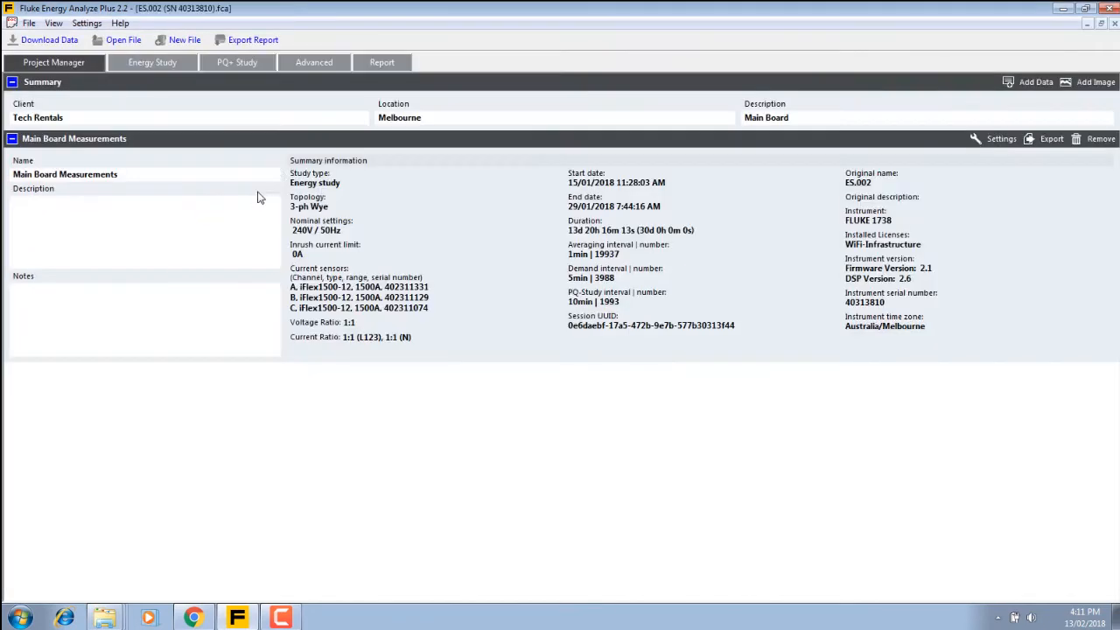
mouse_move(581, 209)
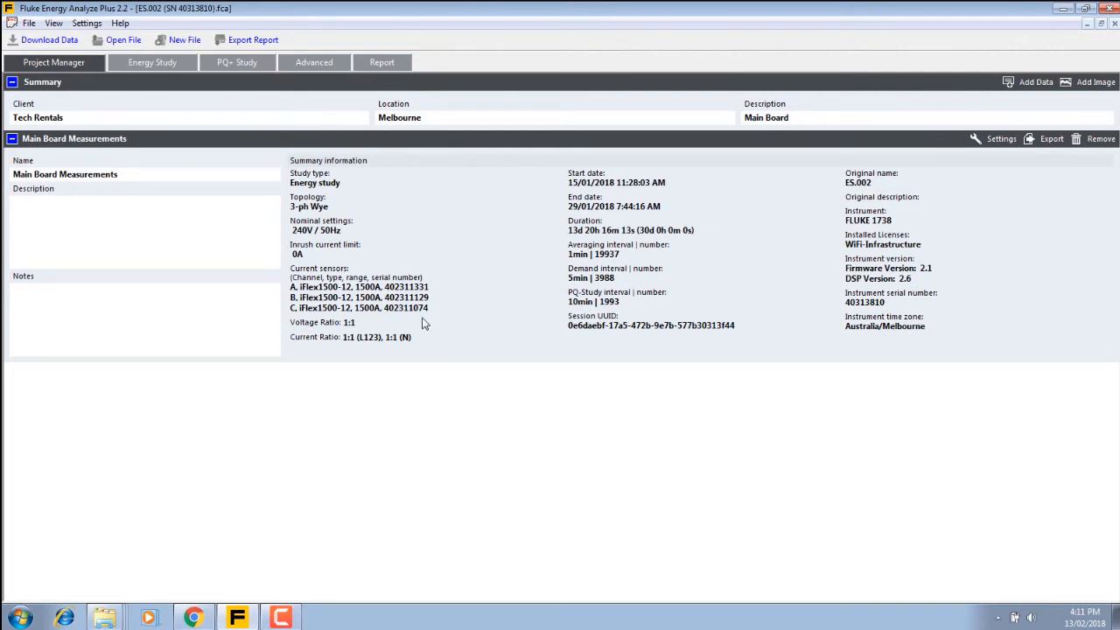
mouse_move(1050, 119)
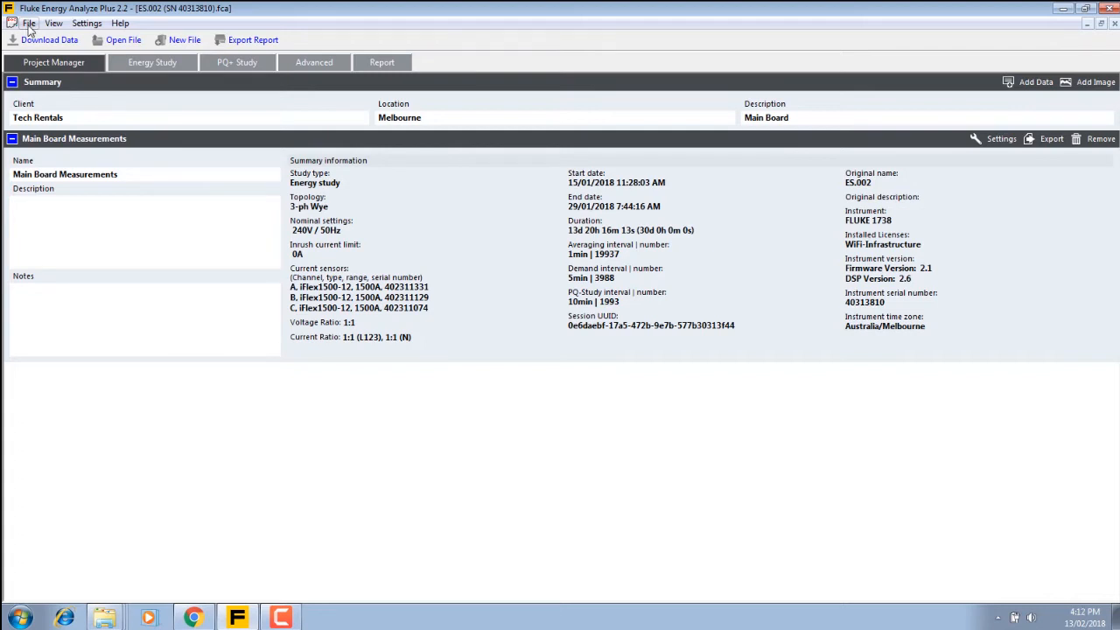
click(28, 23)
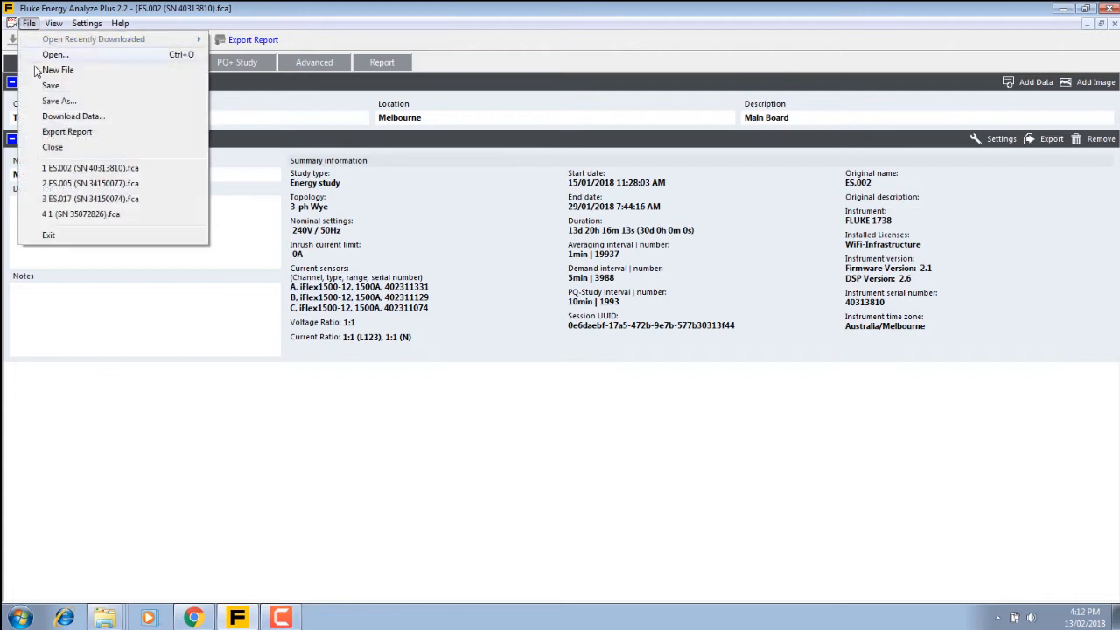
click(52, 147)
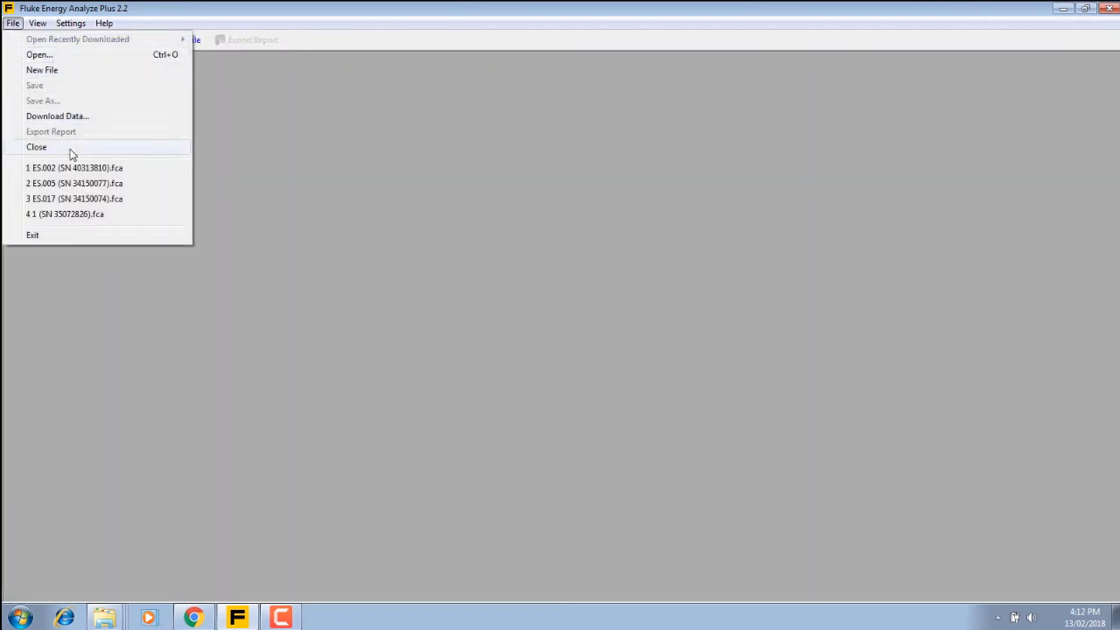
Open ES.005.fel from Removable Disk > Fluke1738 > 34150077 > sessions and save it as an .fca project
click(39, 55)
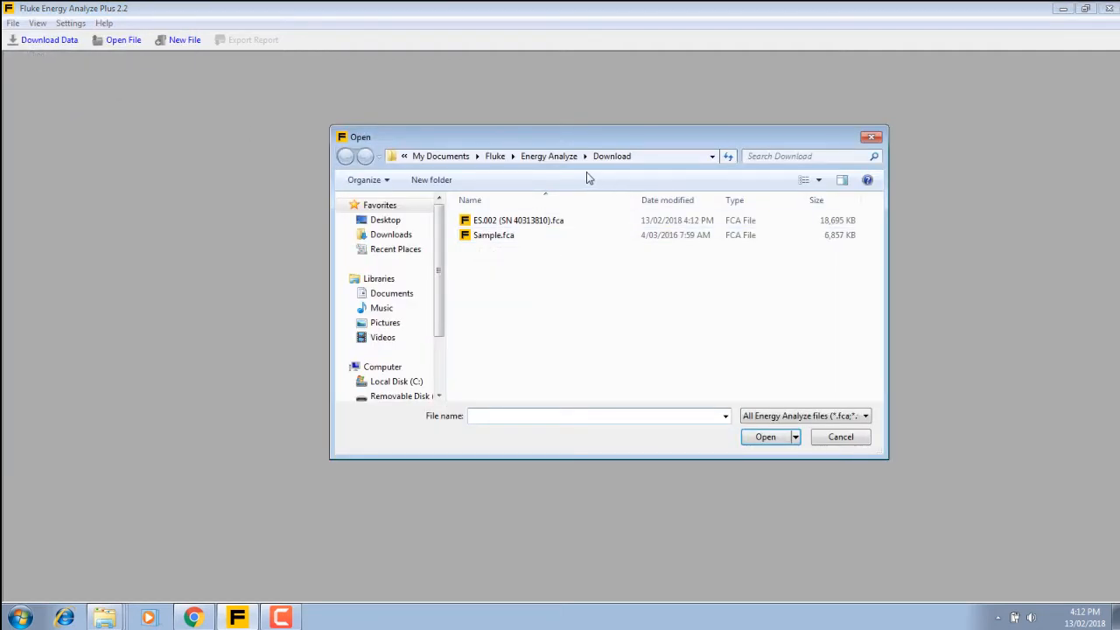
scroll(down, 3)
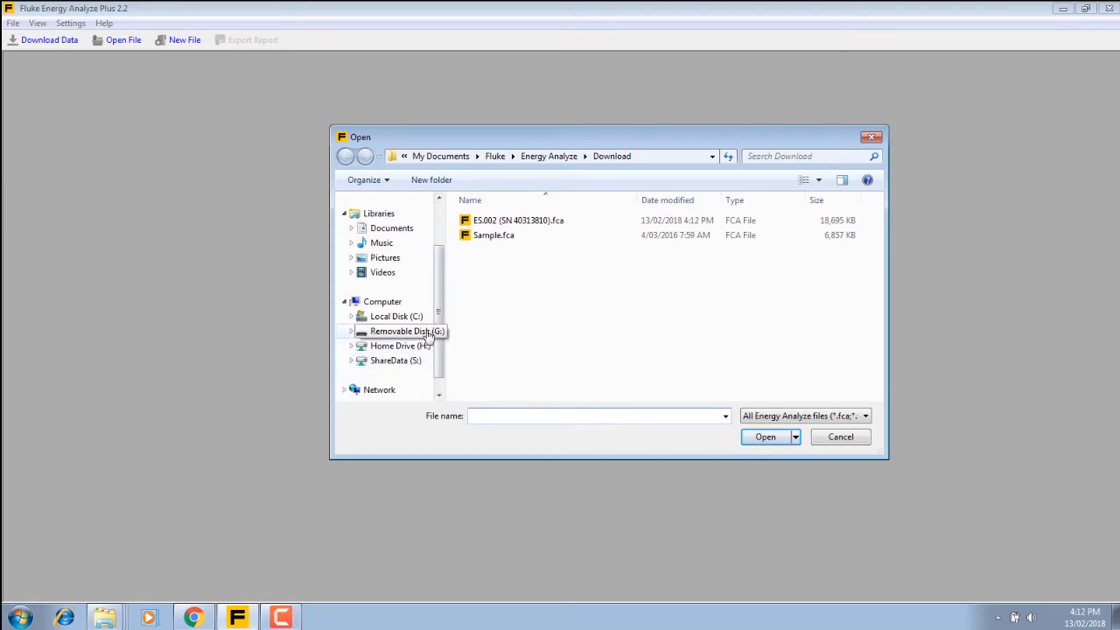
mouse_move(411, 330)
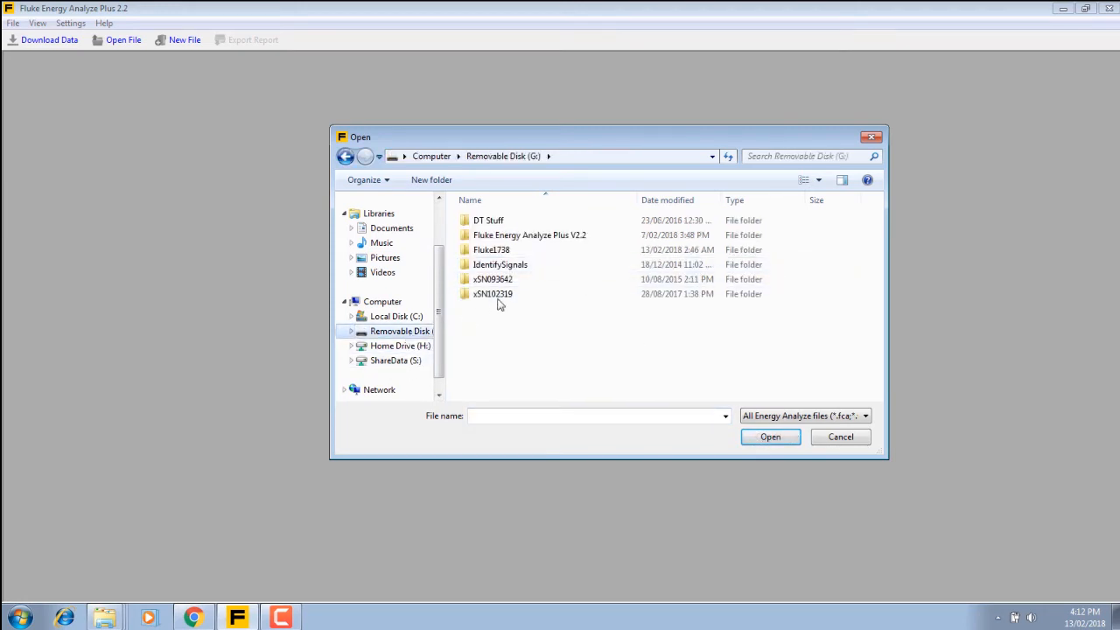
double_click(490, 248)
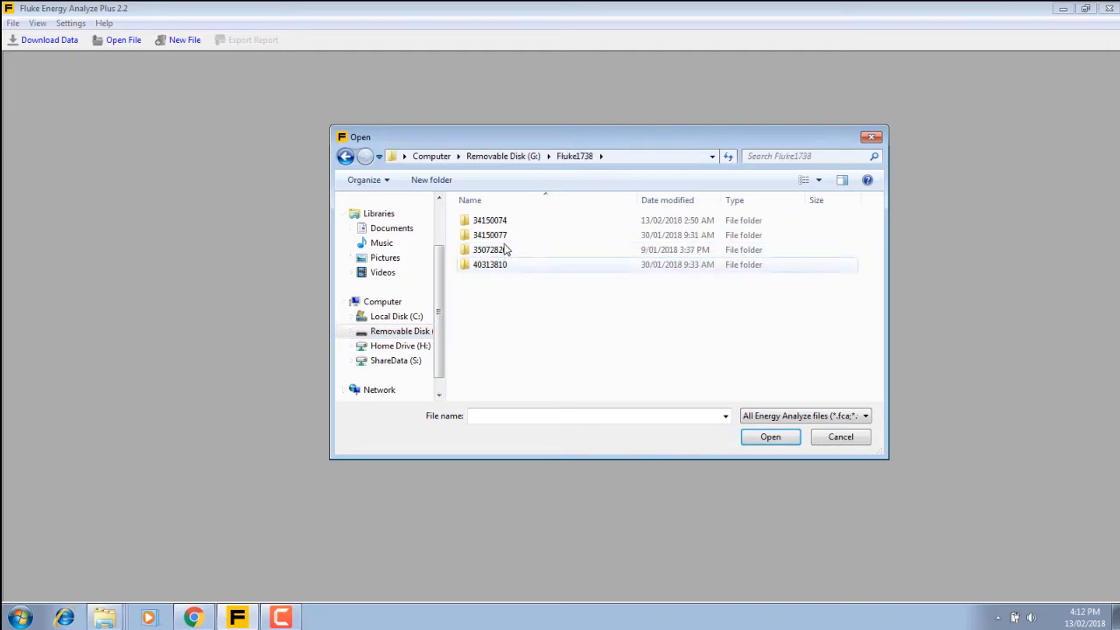
double_click(490, 234)
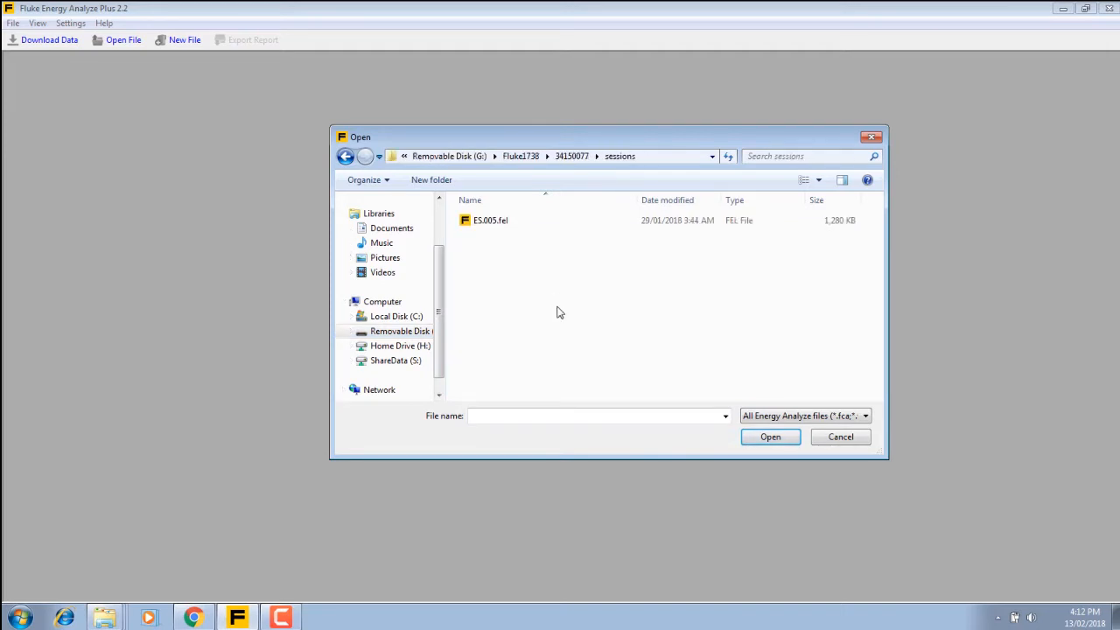
click(490, 221)
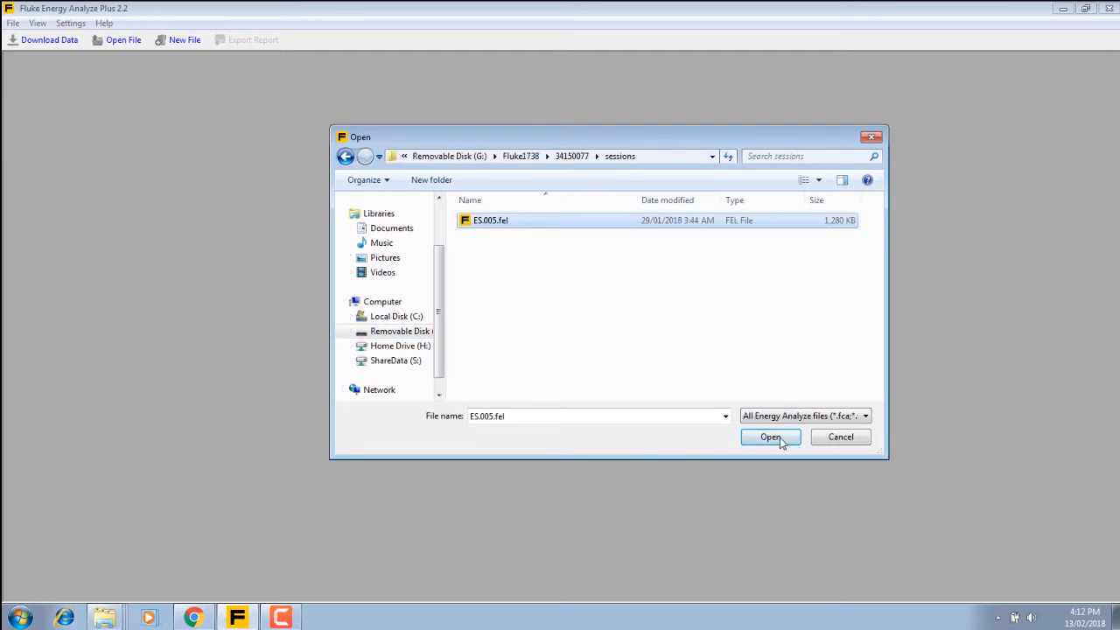
click(770, 437)
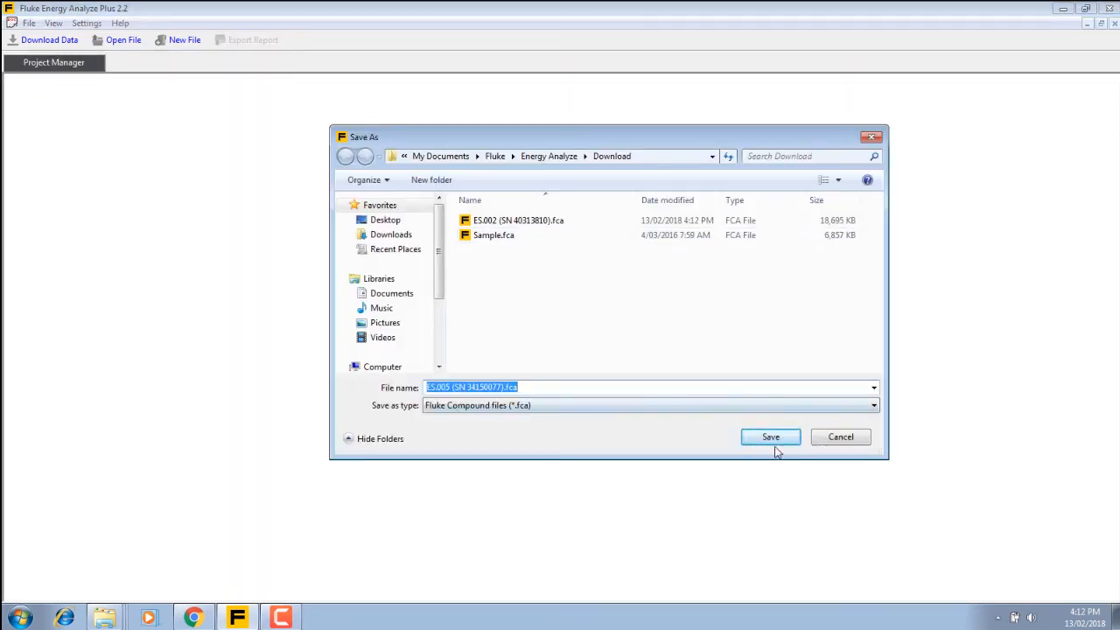
click(770, 437)
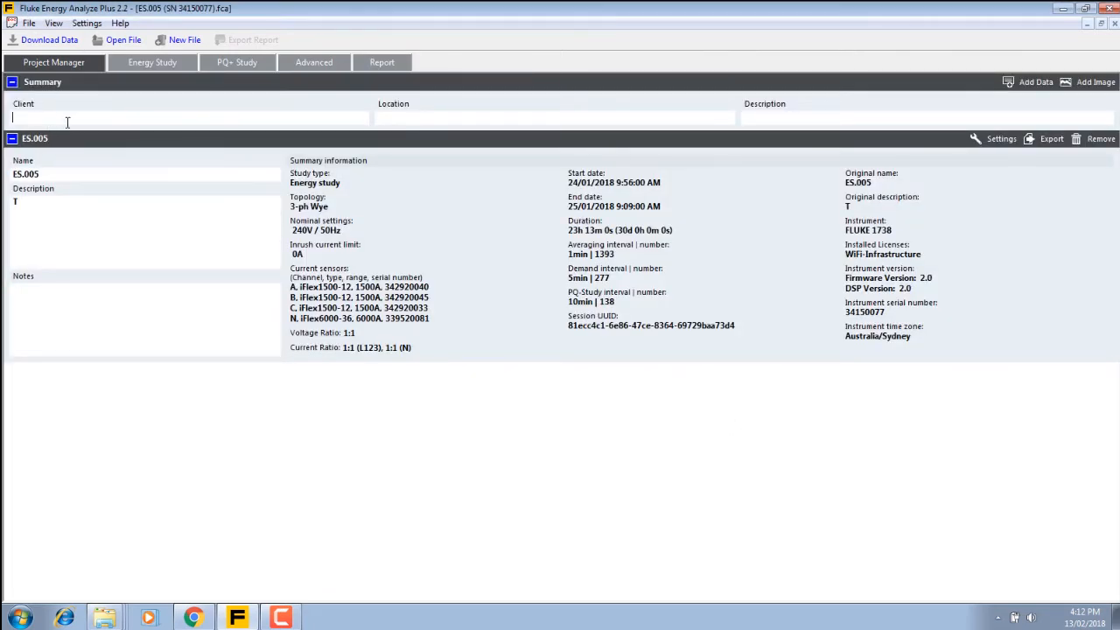
Enter client 'Tech Rentals' and description 'Sub Board' in the ES.005 project summary
text(Tech)
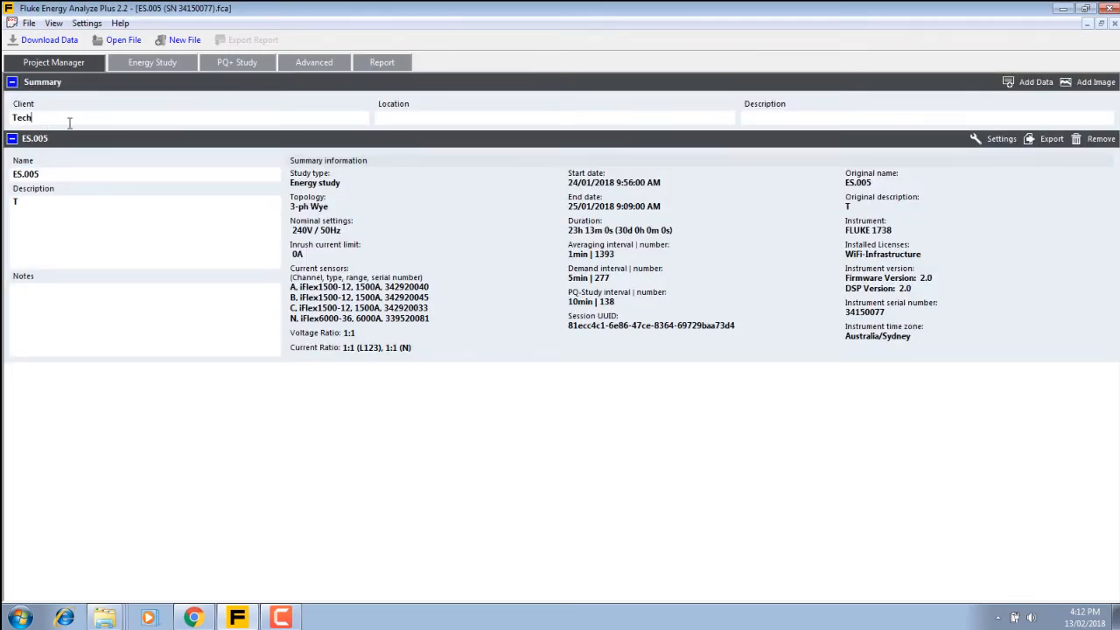
text(Rentals)
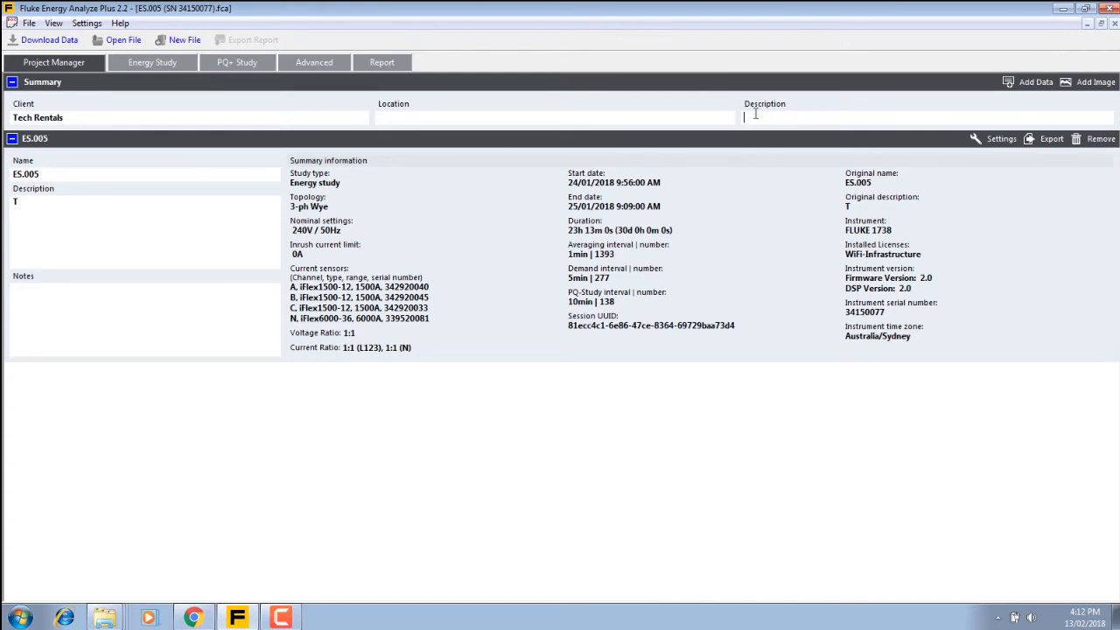
text(Sub)
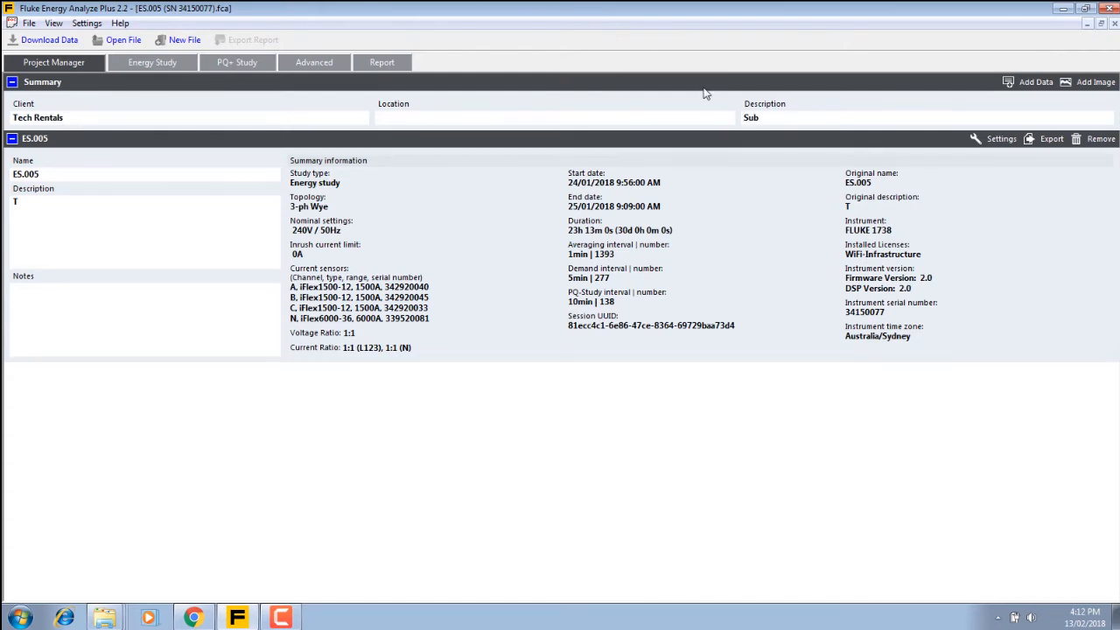
text(Board)
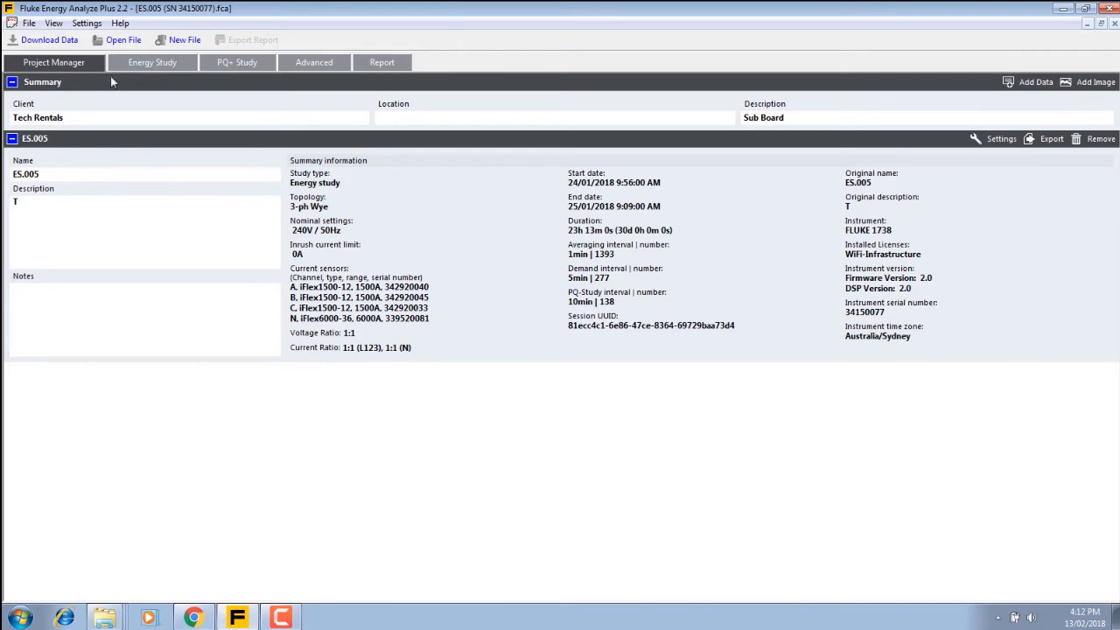
click(152, 63)
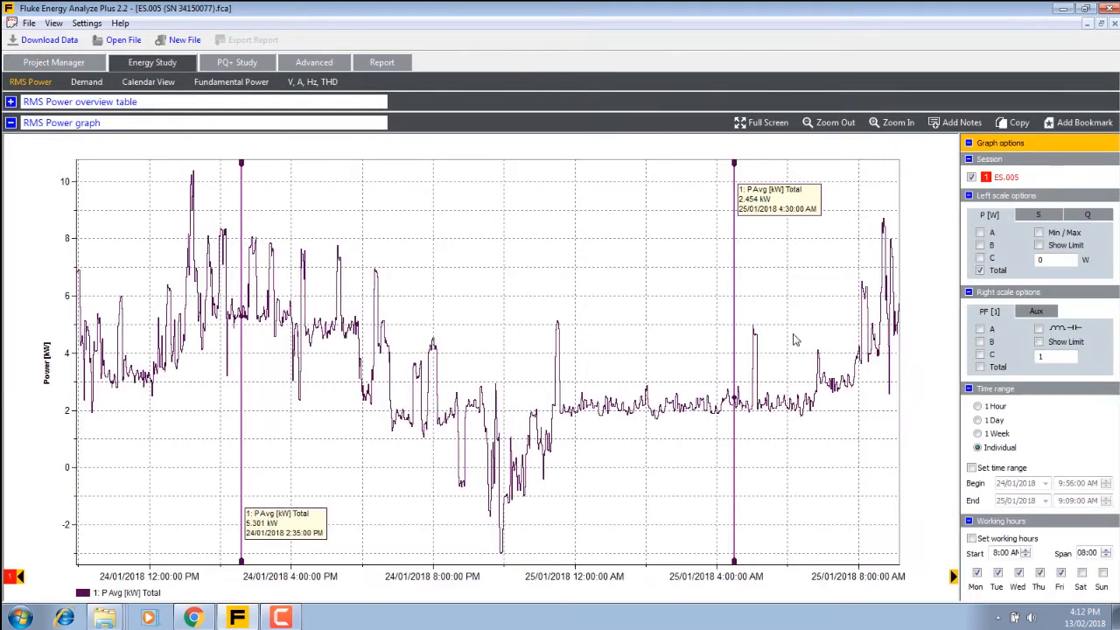
mouse_move(755, 326)
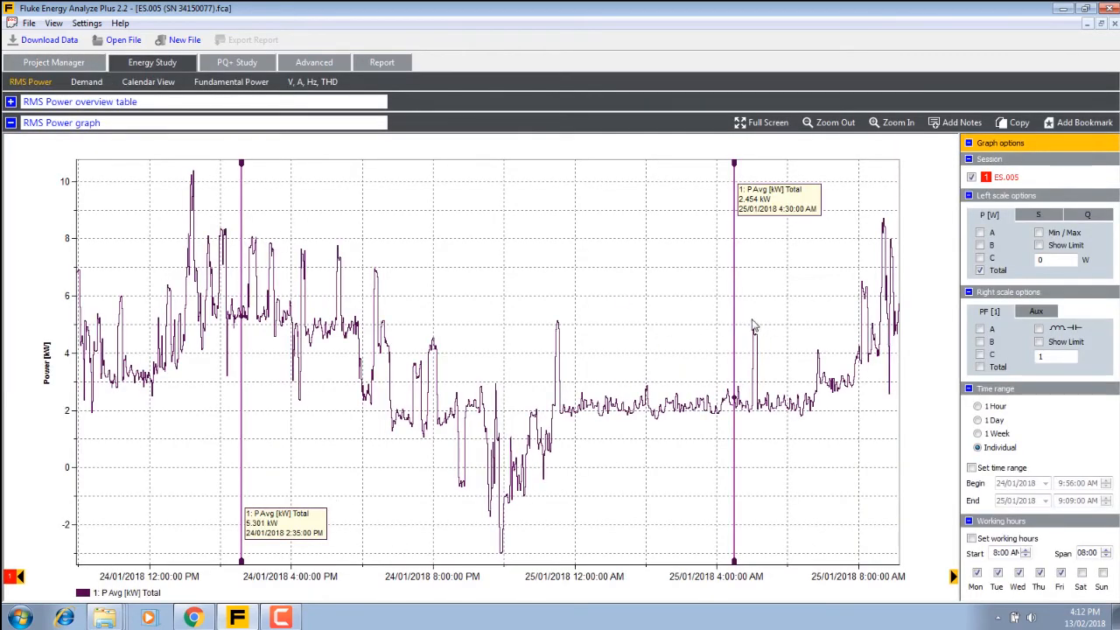
click(53, 63)
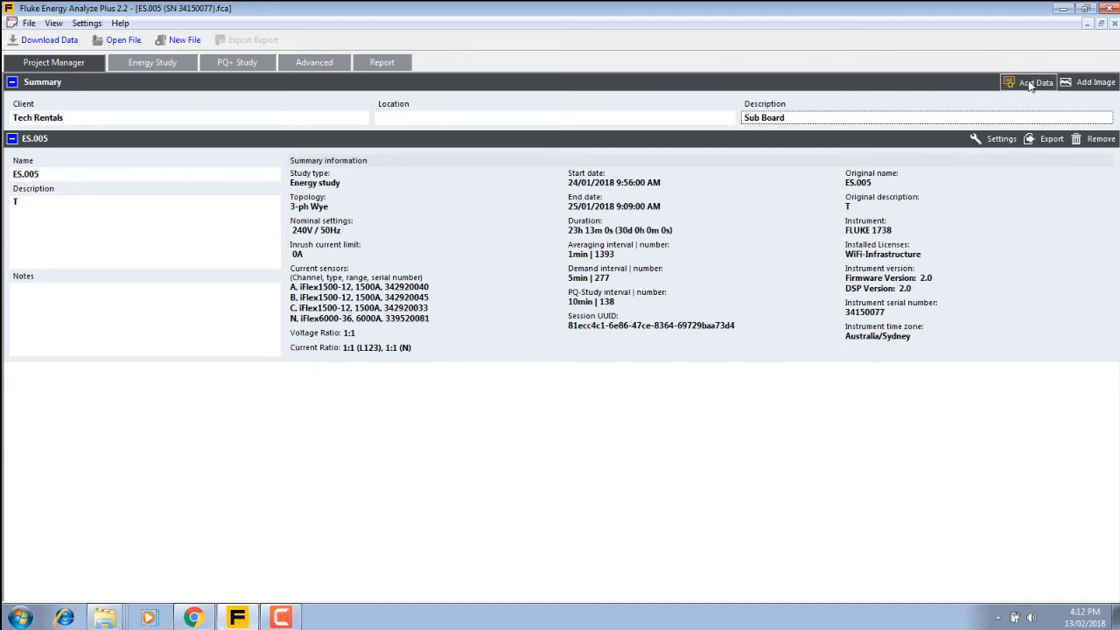
Add the ES.002 project file so the summary lists both ES.005 and ES.002 sessions
click(1036, 82)
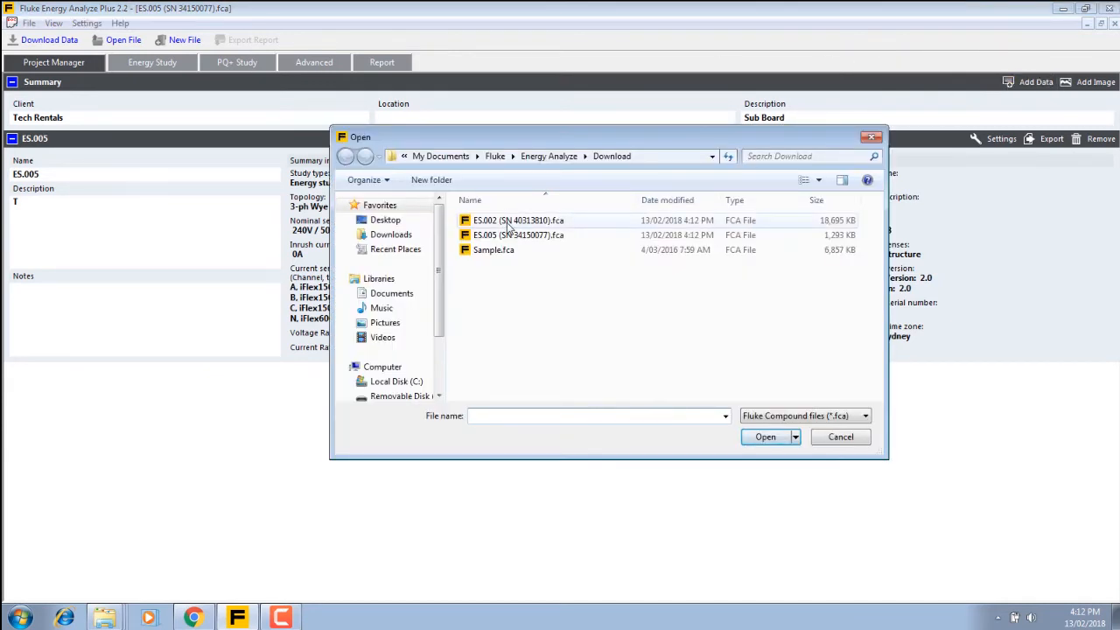
click(518, 220)
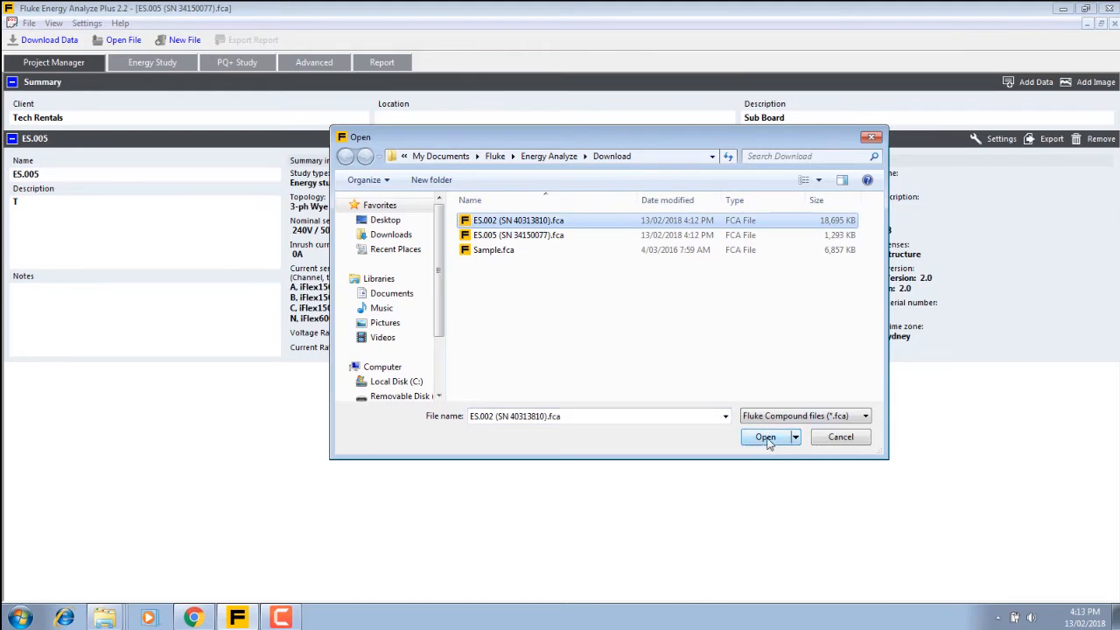
click(764, 438)
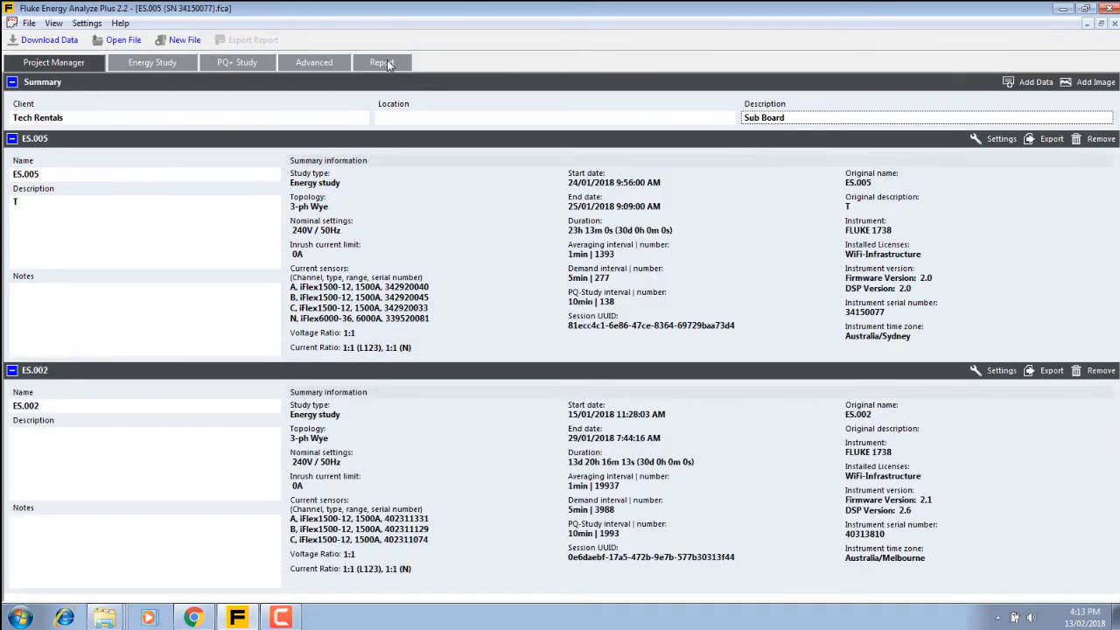
click(381, 63)
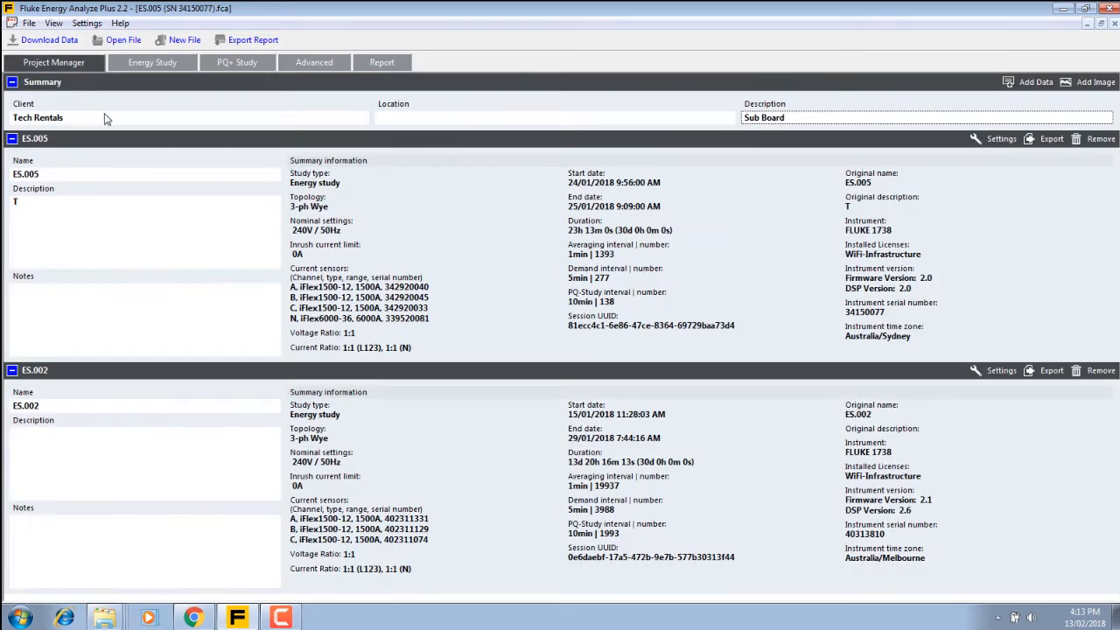
Show the Energy Study RMS power graph and drag-zoom its time axis into 24–25 January
click(153, 63)
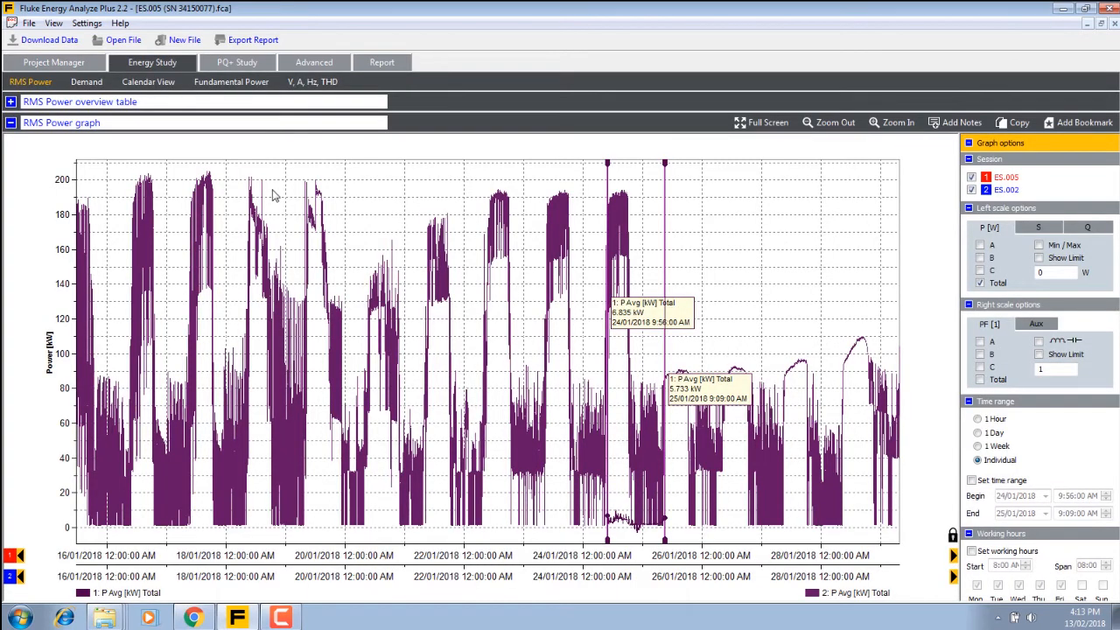
mouse_move(959, 182)
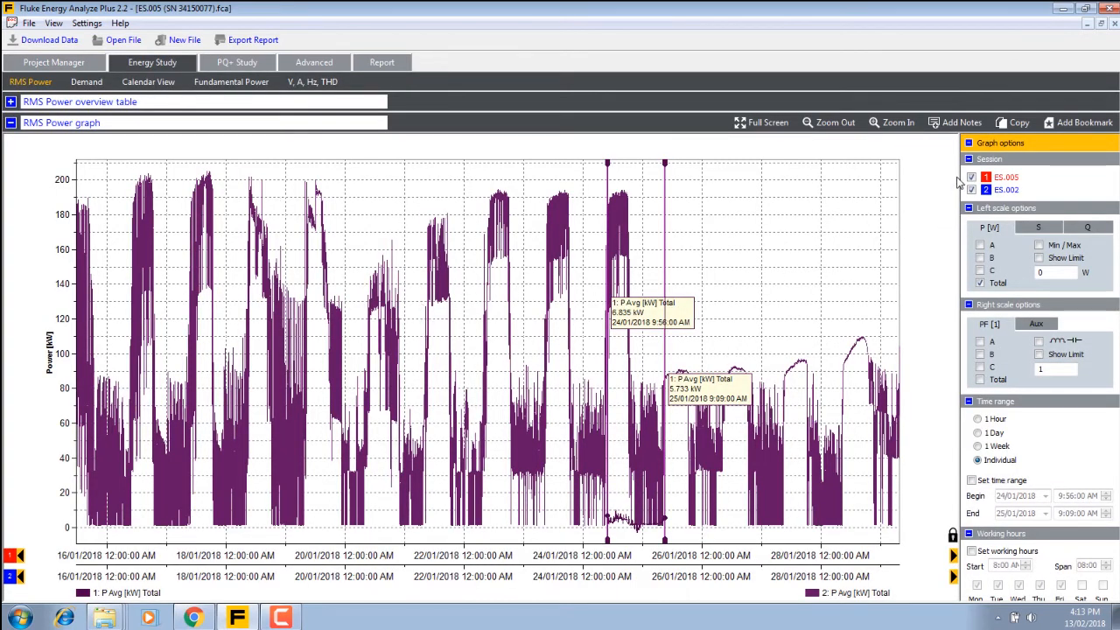
click(971, 177)
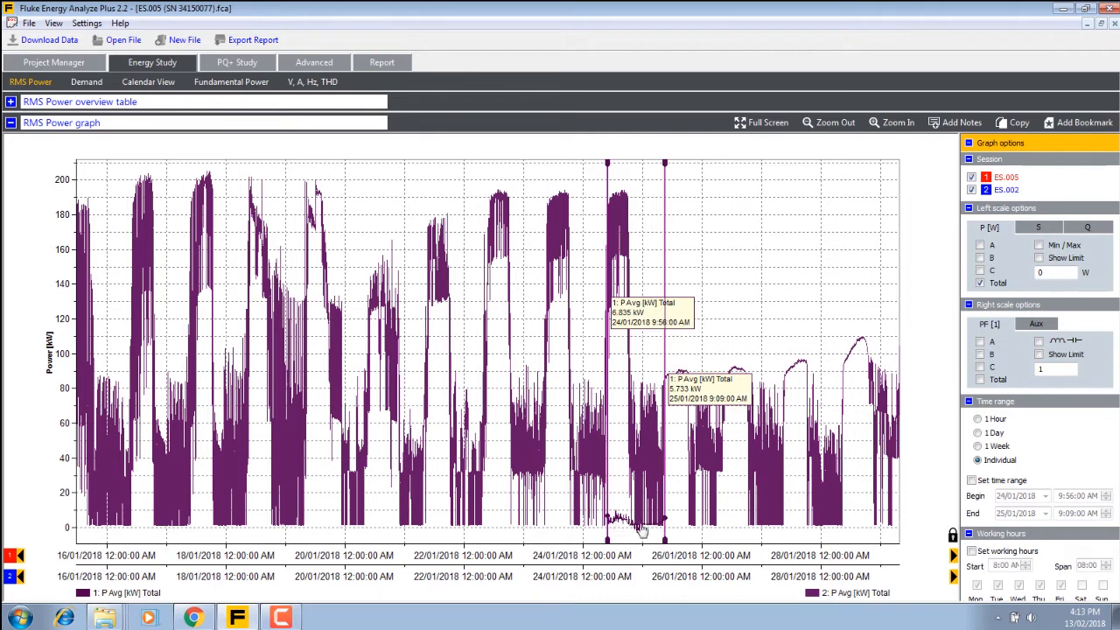
mouse_move(616, 558)
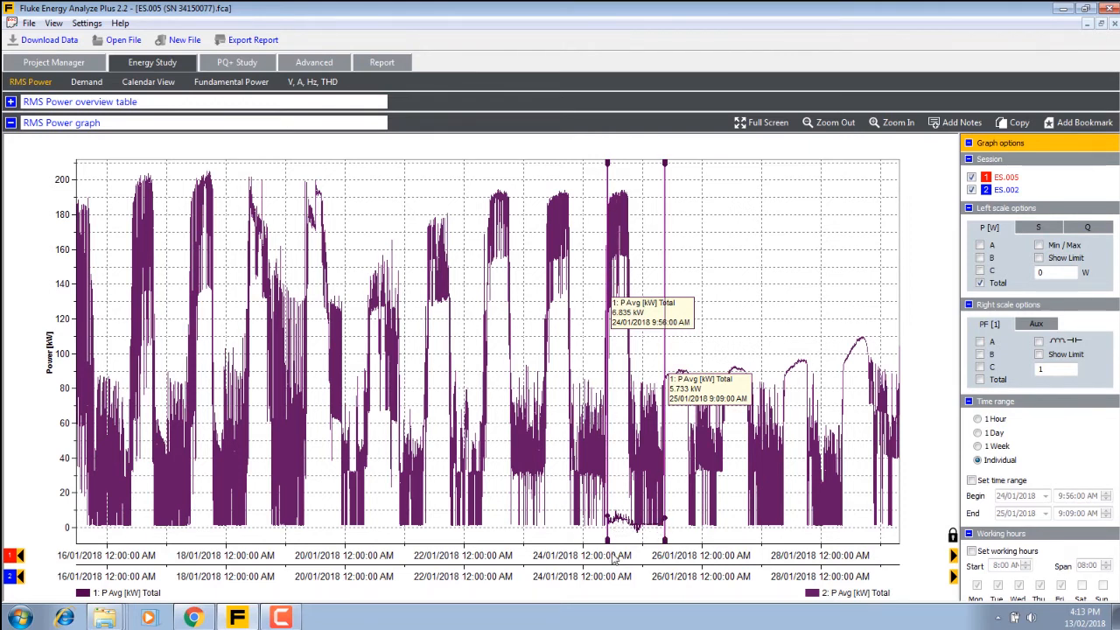
mouse_move(622, 550)
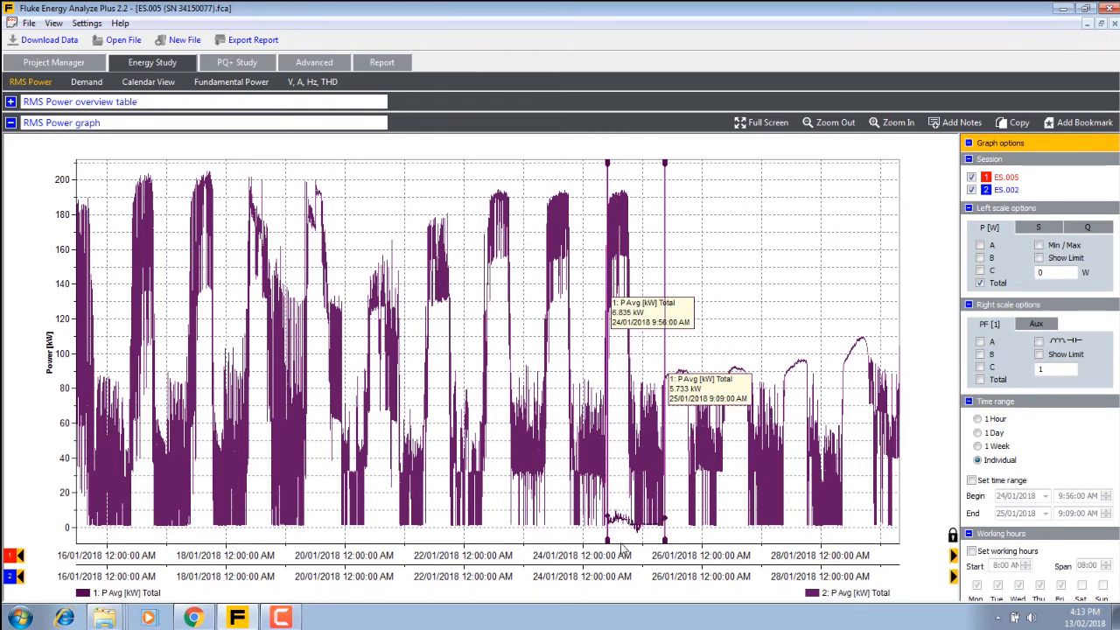
mouse_move(620, 556)
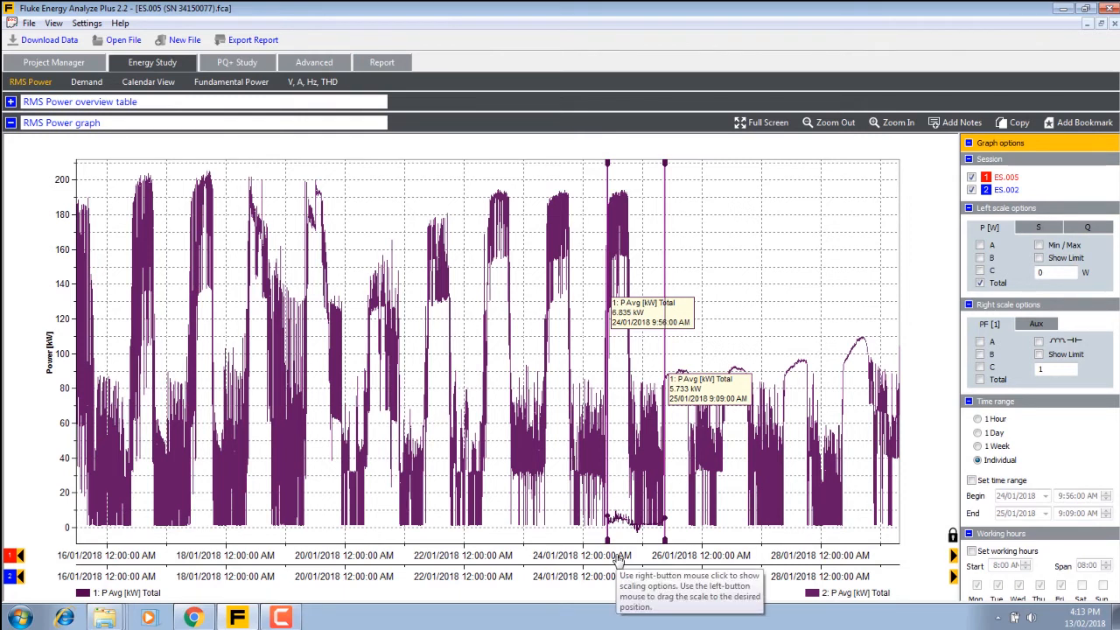
right_click(621, 556)
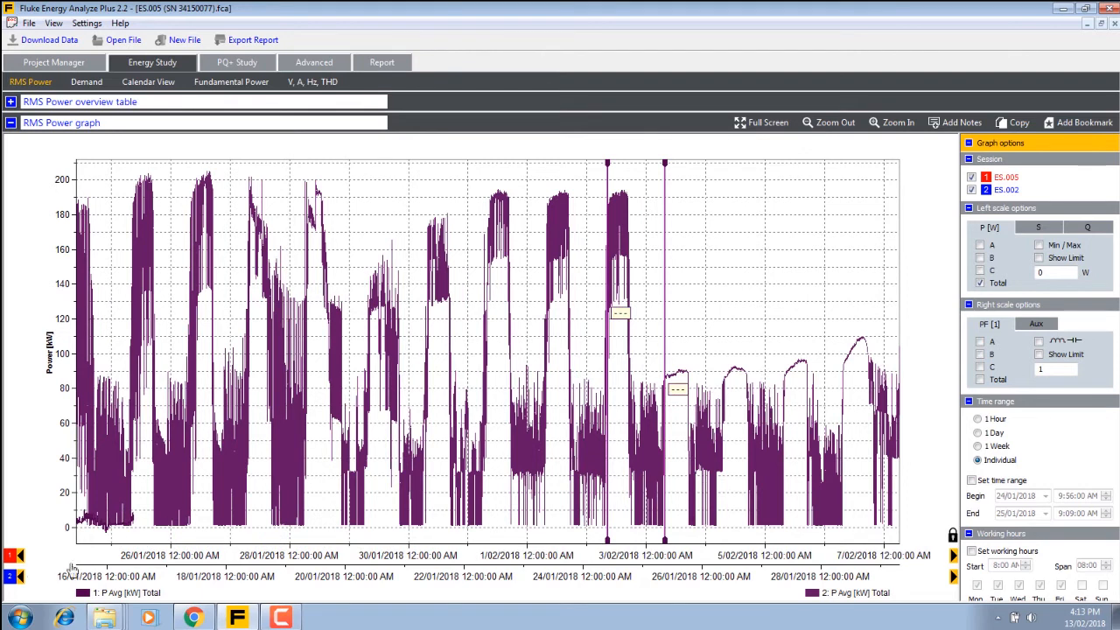
mouse_move(588, 570)
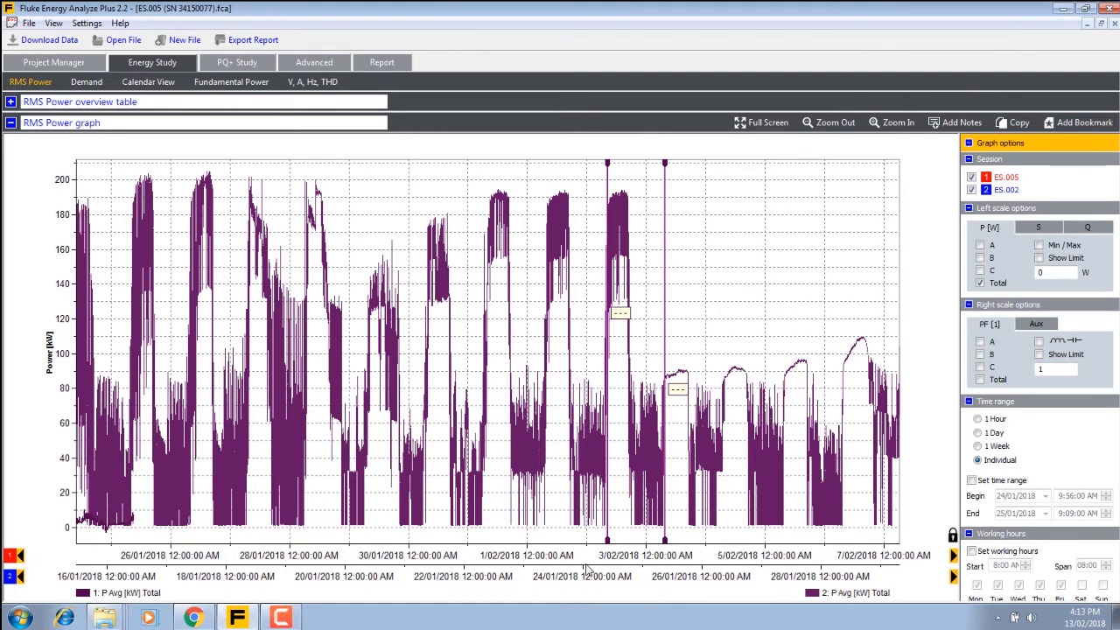
right_click(612, 551)
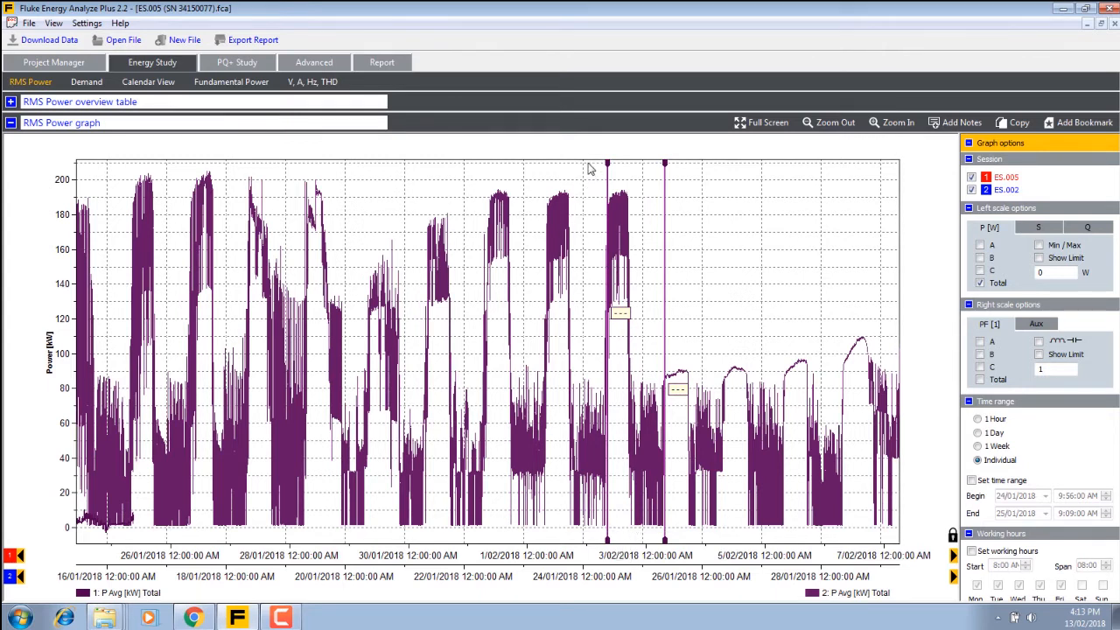
drag(587, 168, 665, 542)
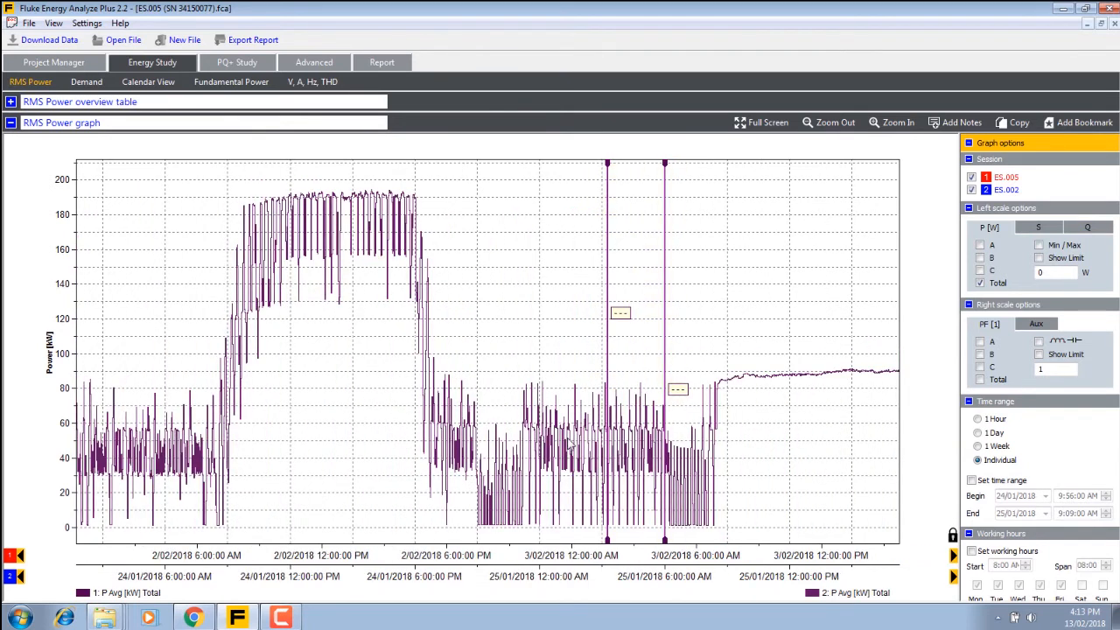
mouse_move(917, 196)
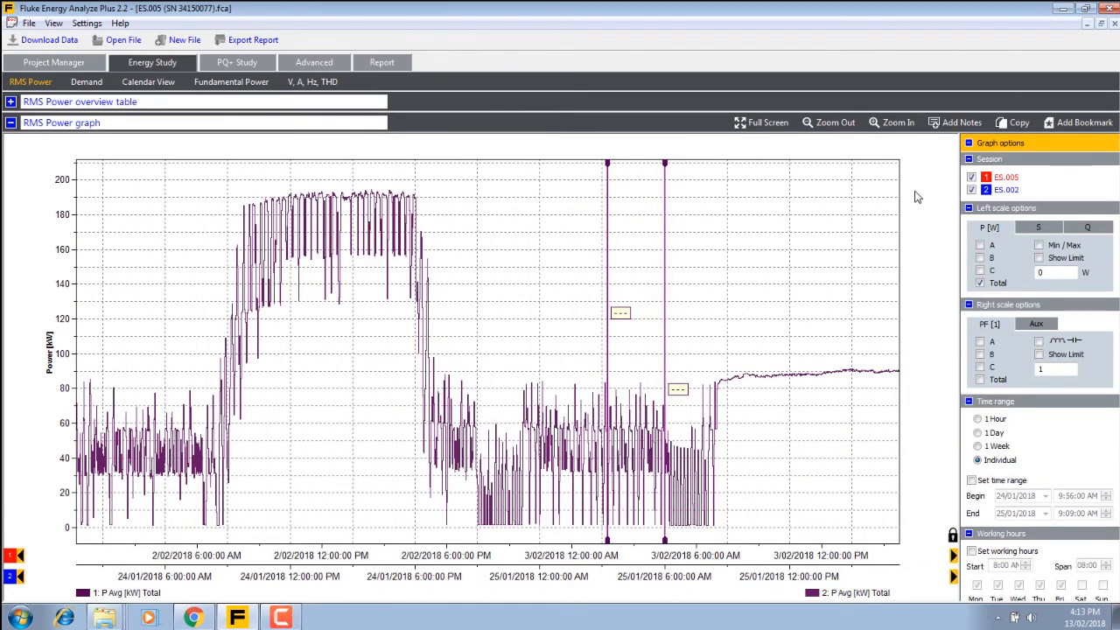
Toggle the ES.002 power trace off and on in Graph options to compare the overlaid sessions
click(972, 189)
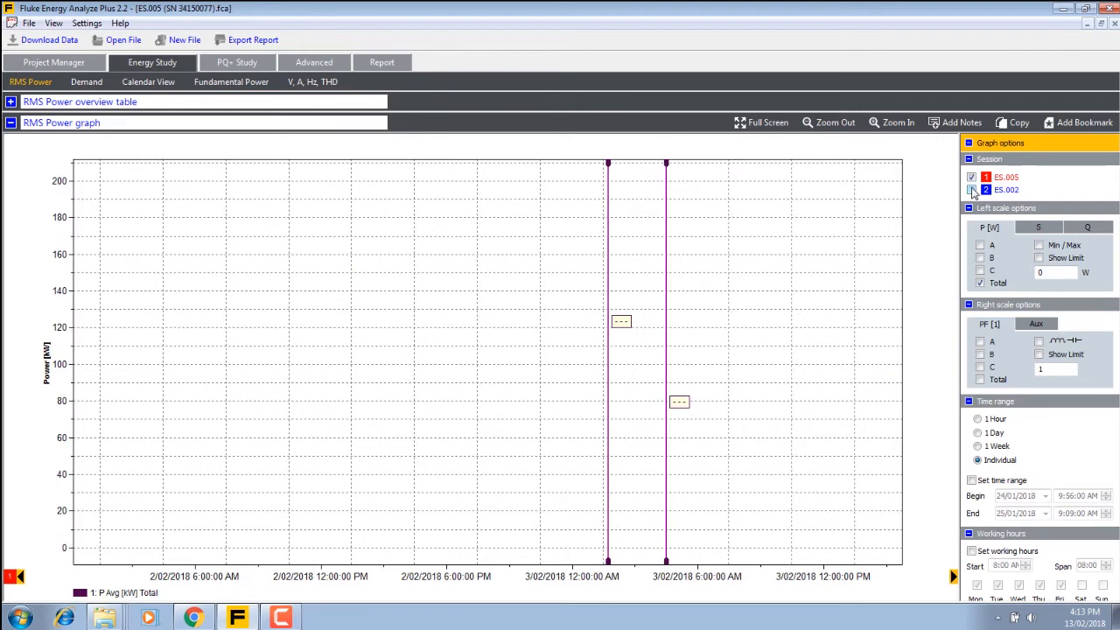
click(972, 189)
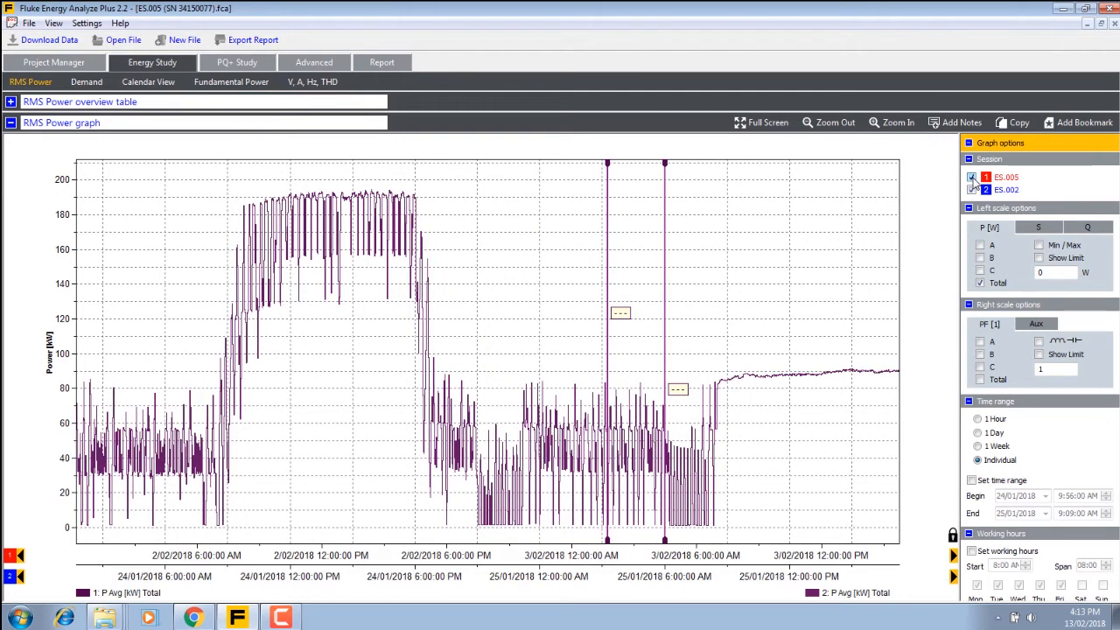
click(971, 189)
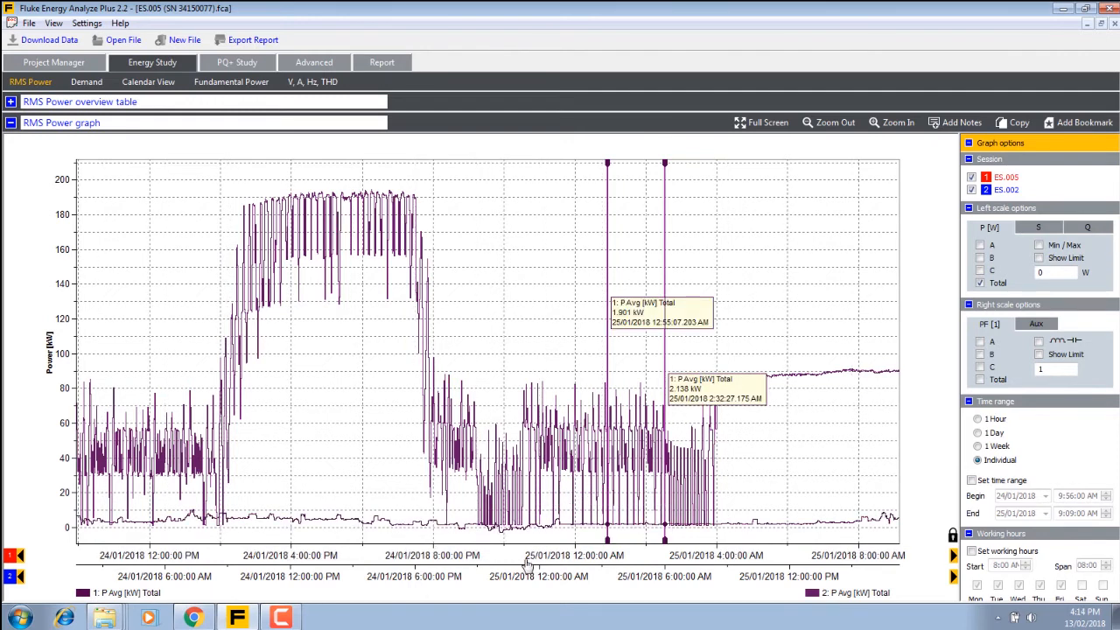
mouse_move(742, 531)
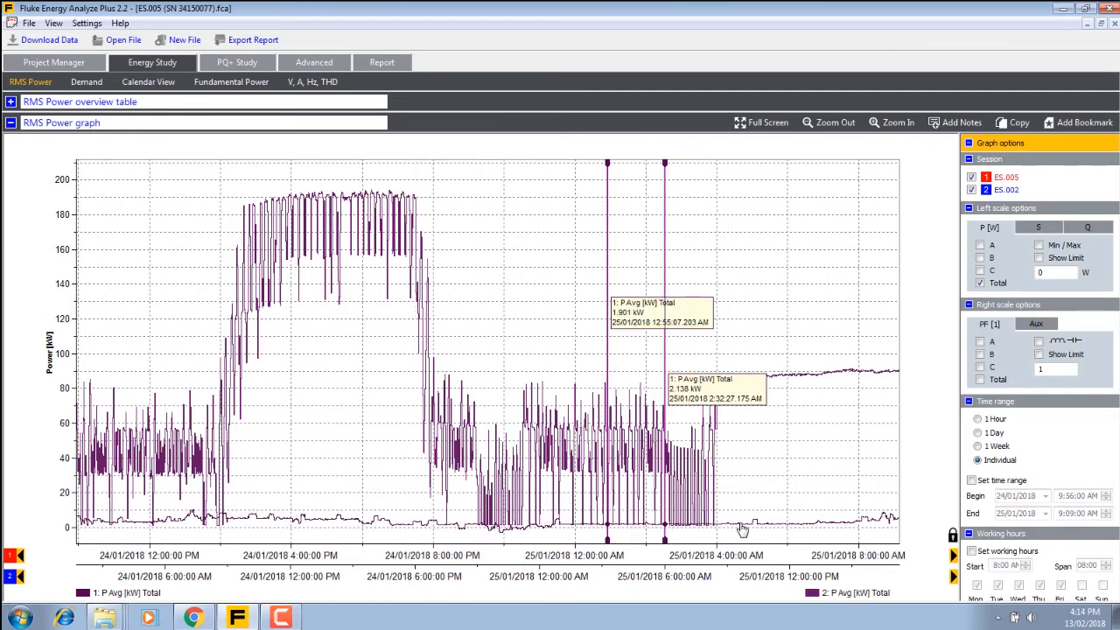
mouse_move(661, 529)
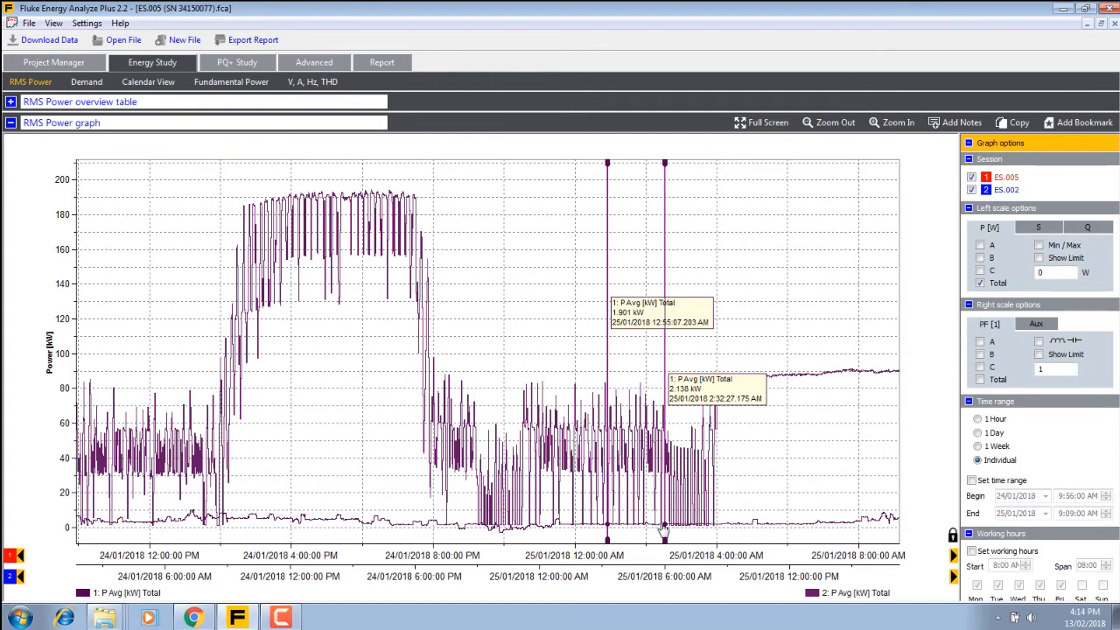
mouse_move(302, 531)
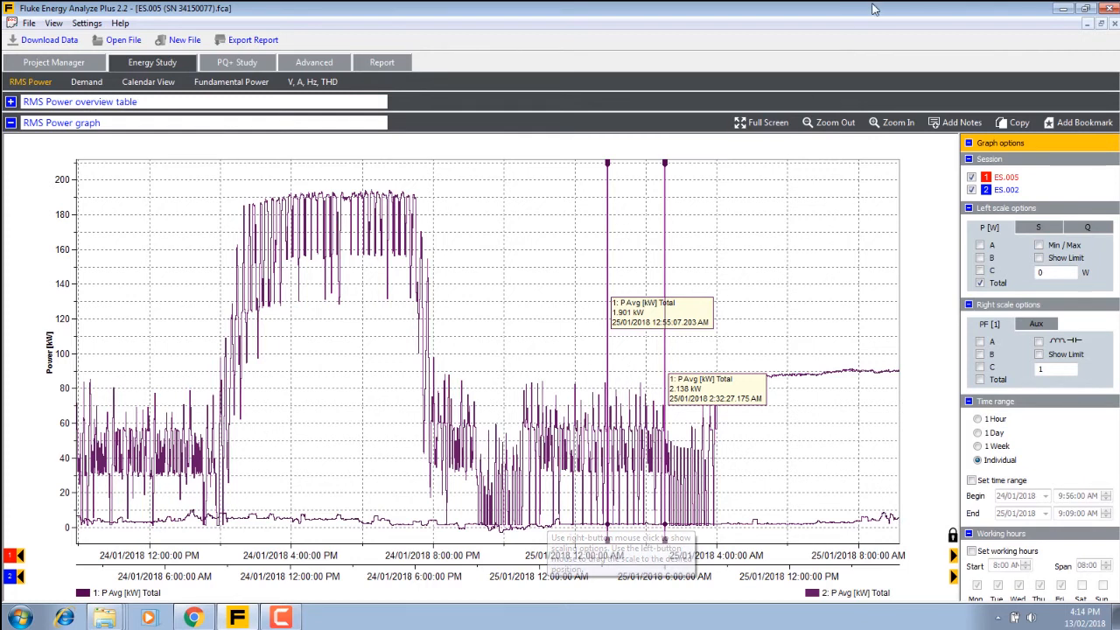
click(971, 176)
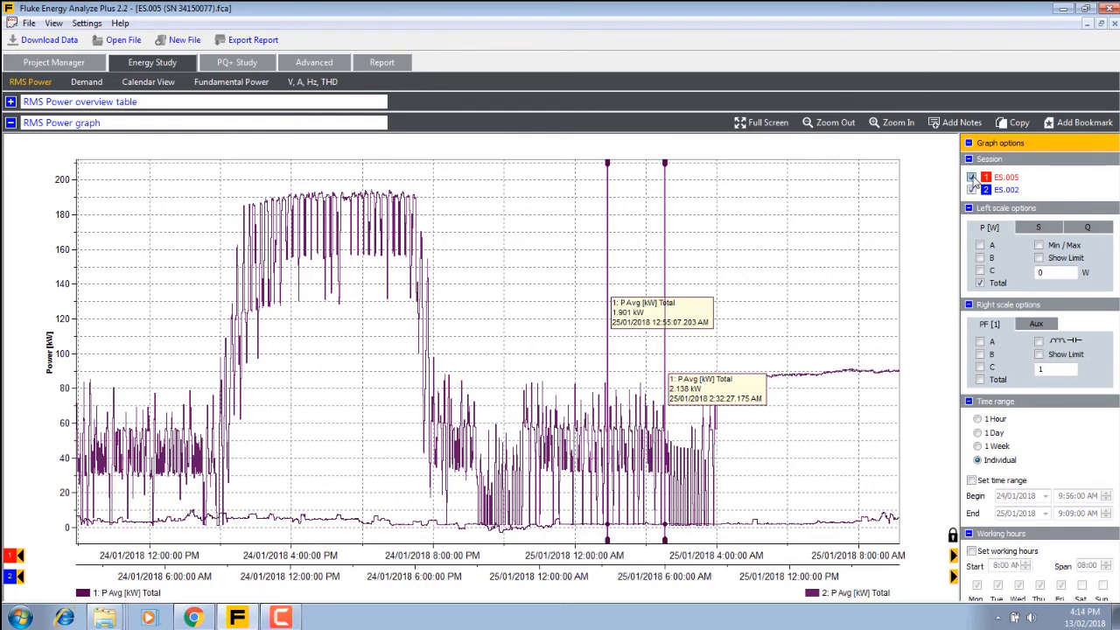
click(971, 189)
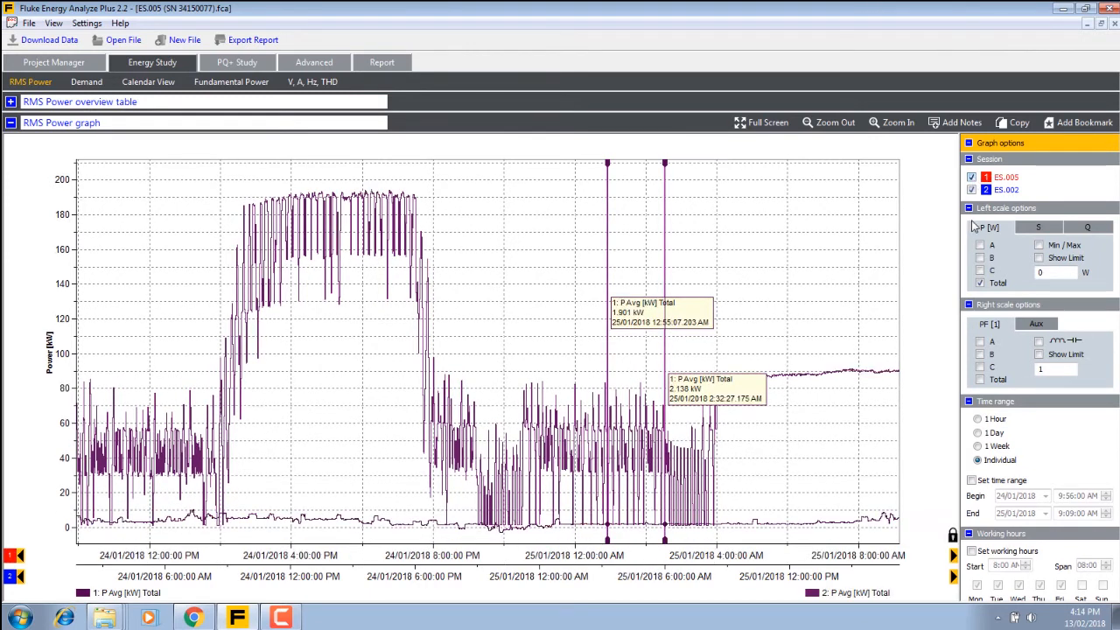
click(970, 189)
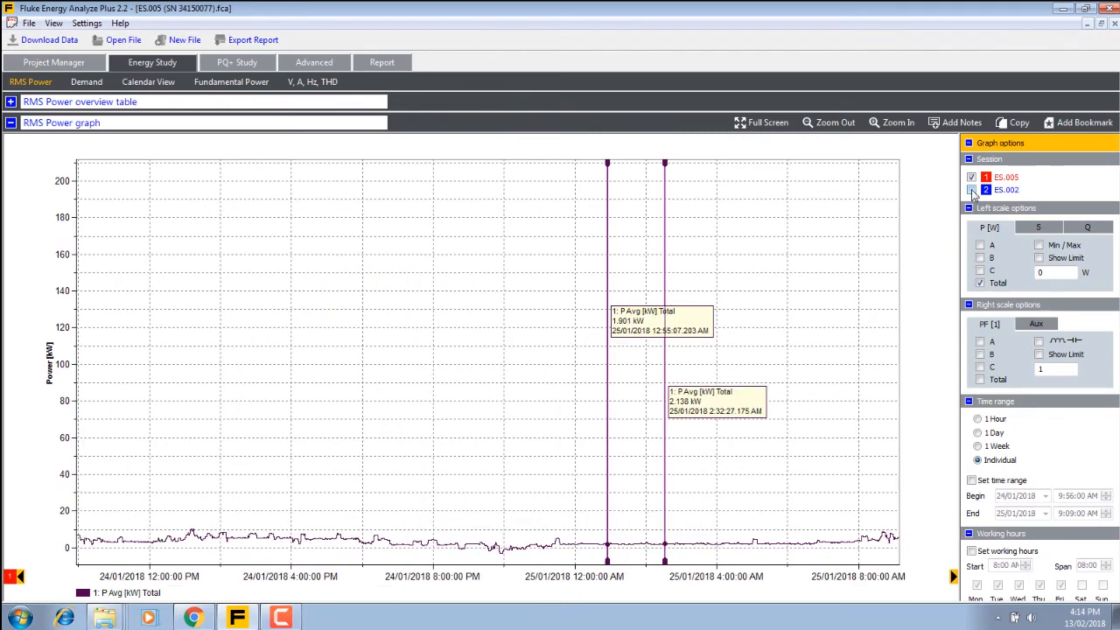
click(972, 189)
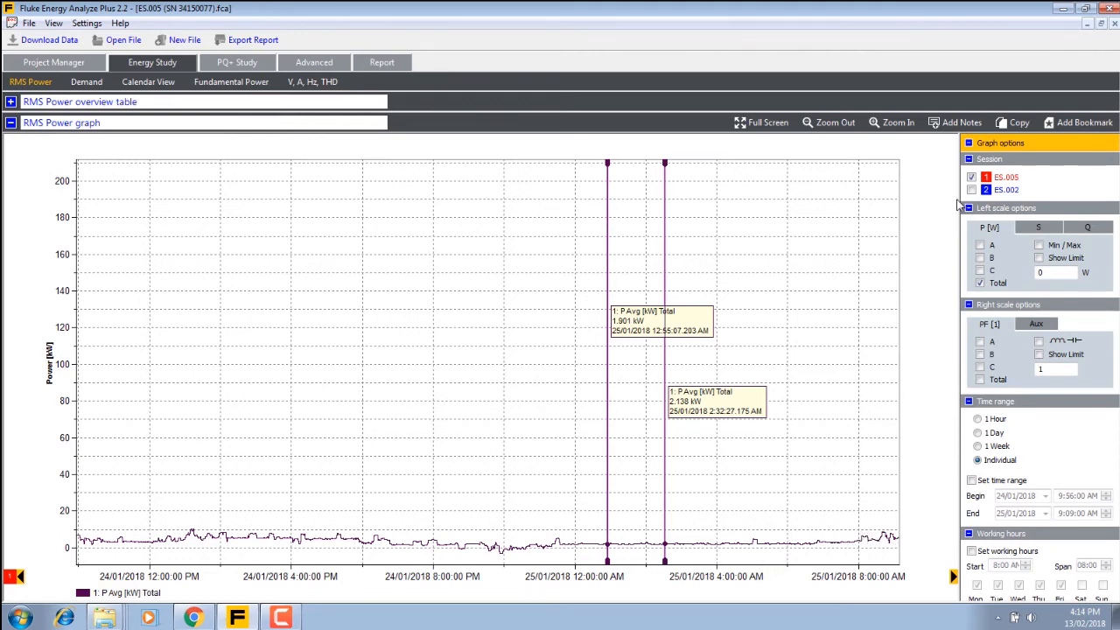
click(972, 189)
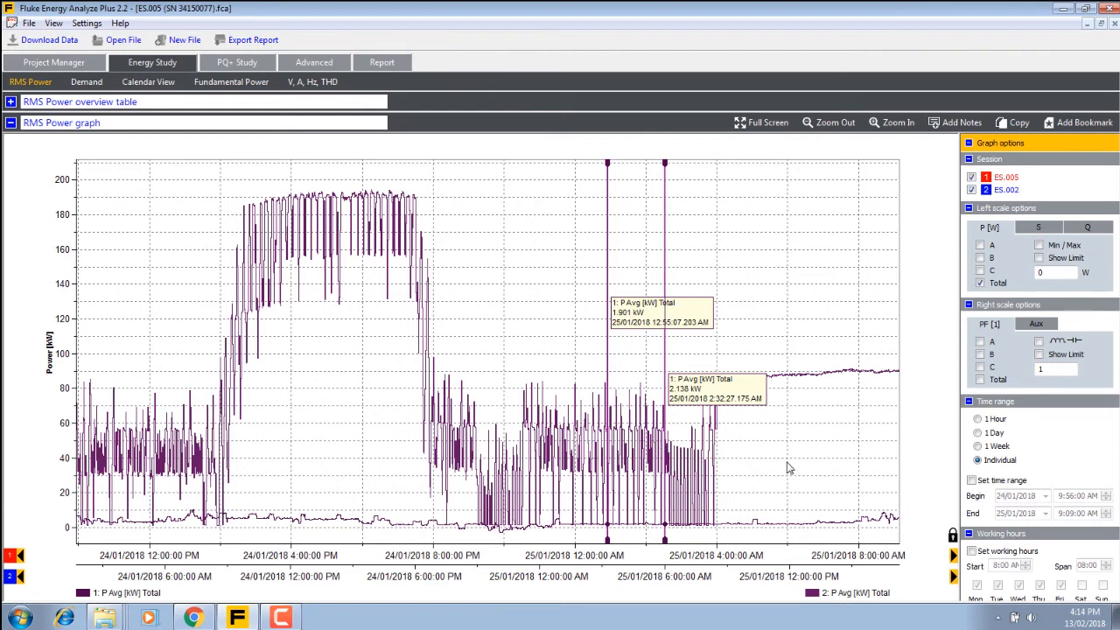
mouse_move(809, 595)
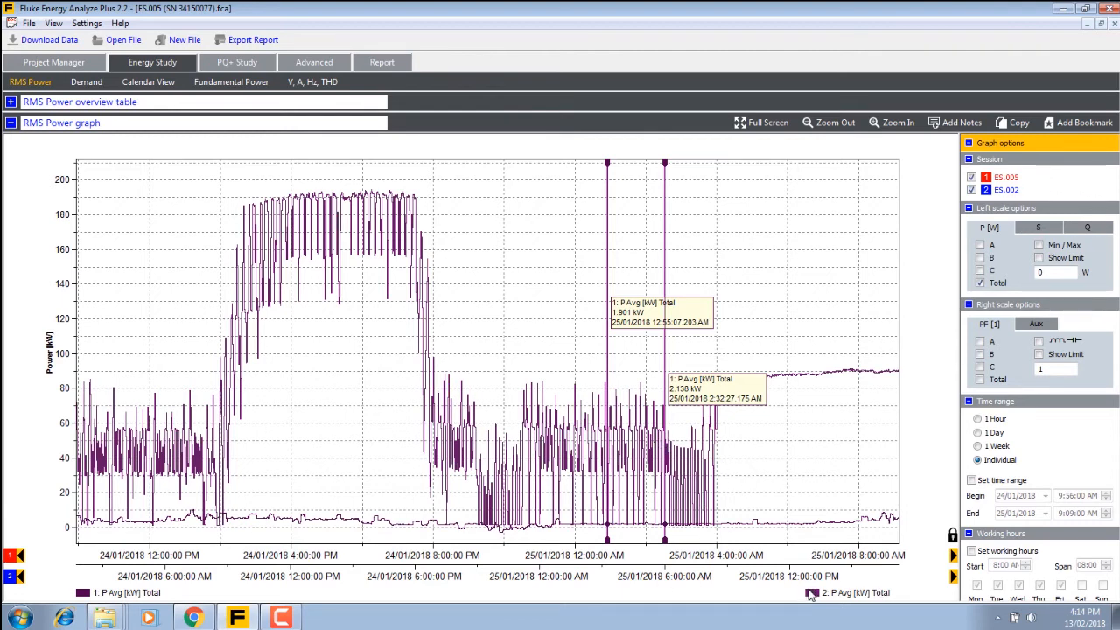
Change the 2: P Avg (ES.002) trace colour from purple to yellow in the Color dialog
right_click(849, 591)
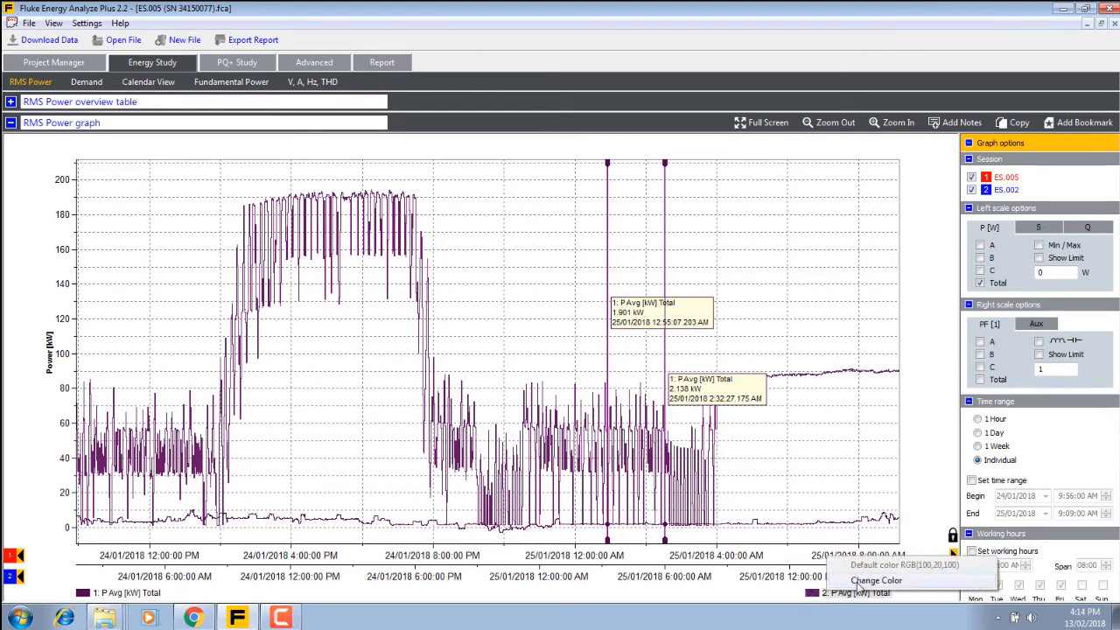
click(875, 581)
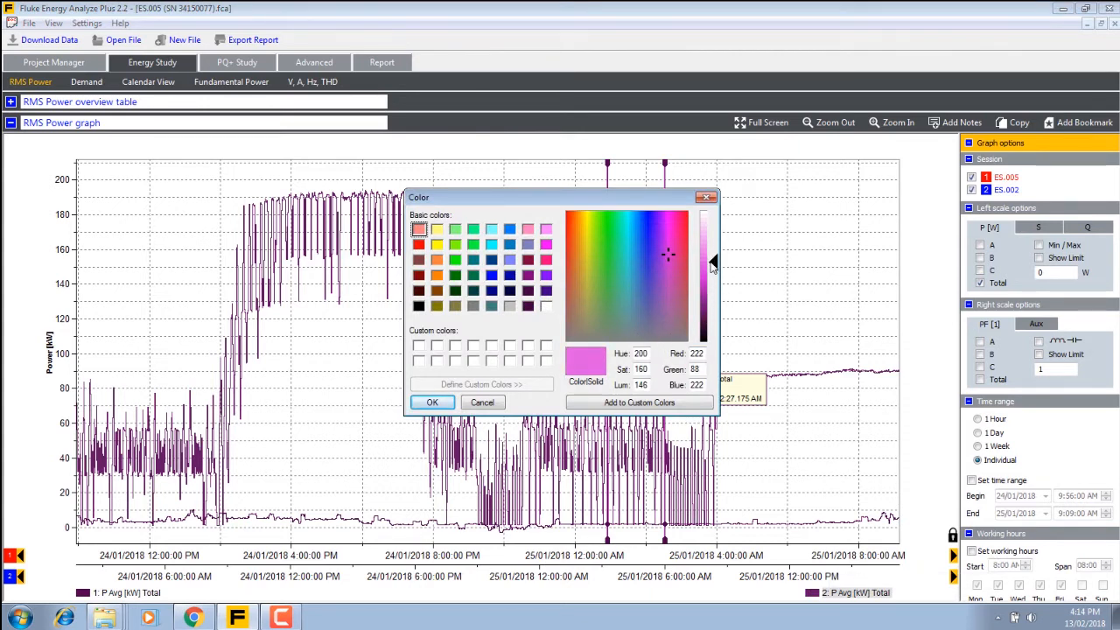
click(588, 248)
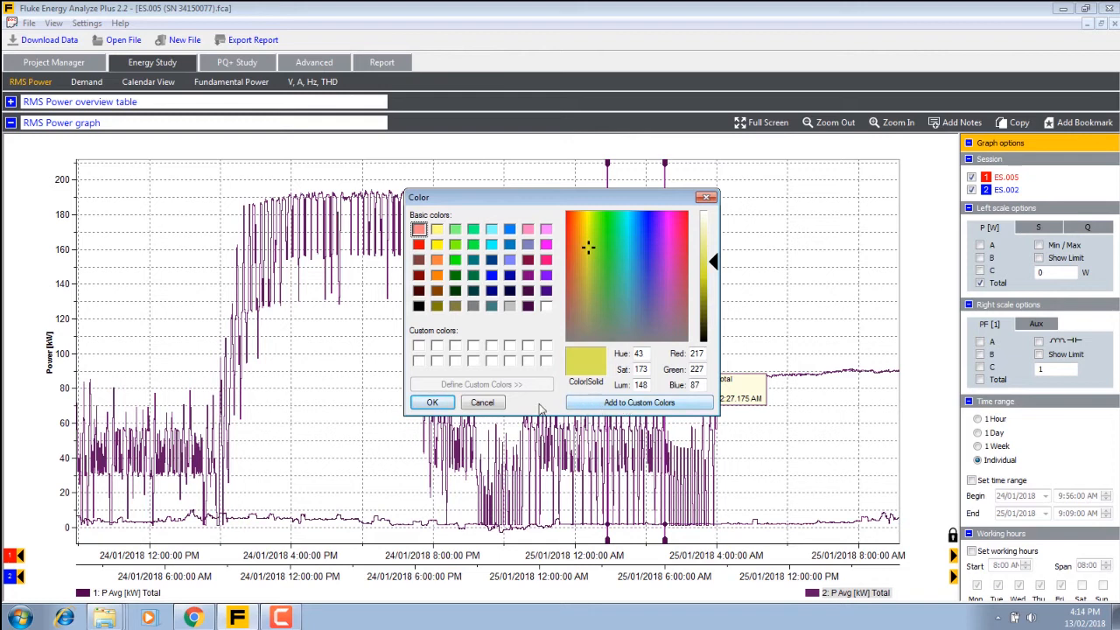
click(431, 401)
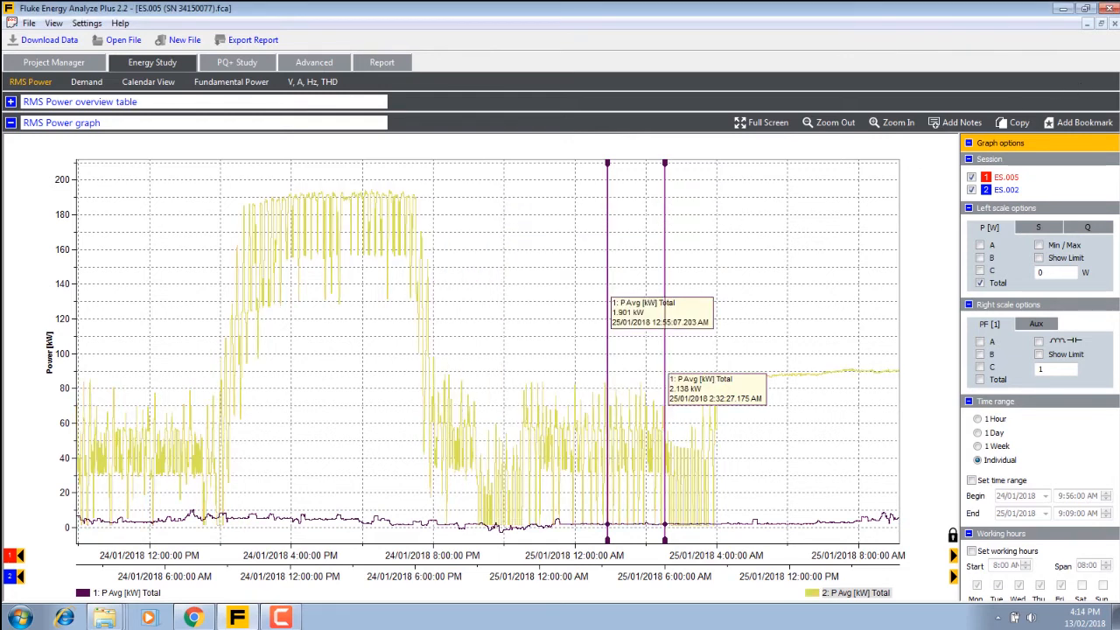
click(1078, 122)
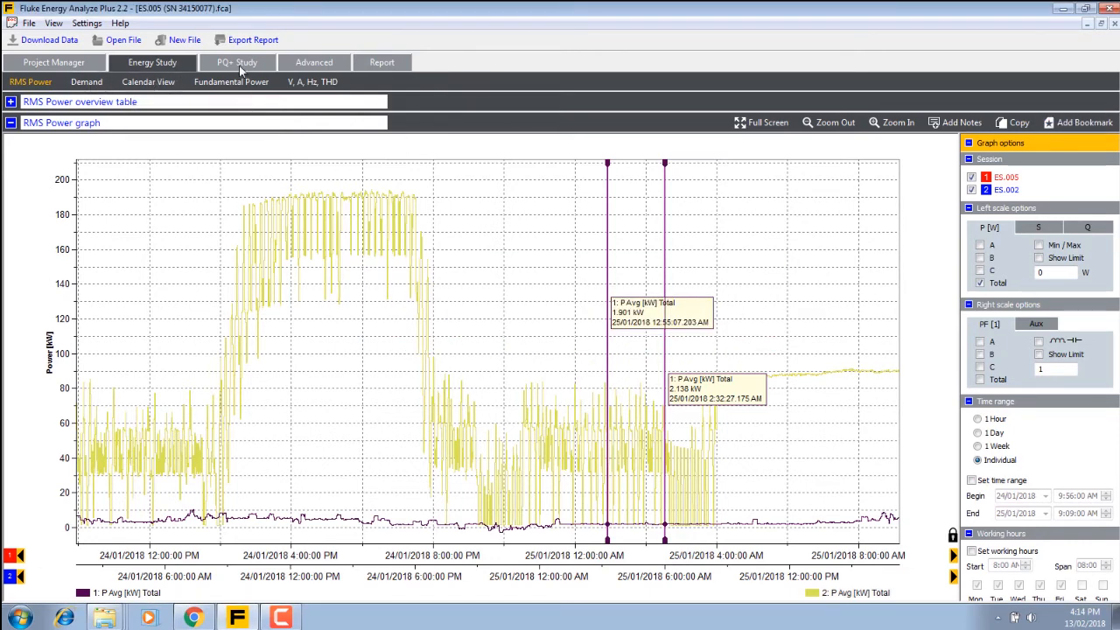
Expand ES.005 and ES.002 in the PQ+ Event List to show ES.002's four voltage dips, then return to the summary
click(238, 63)
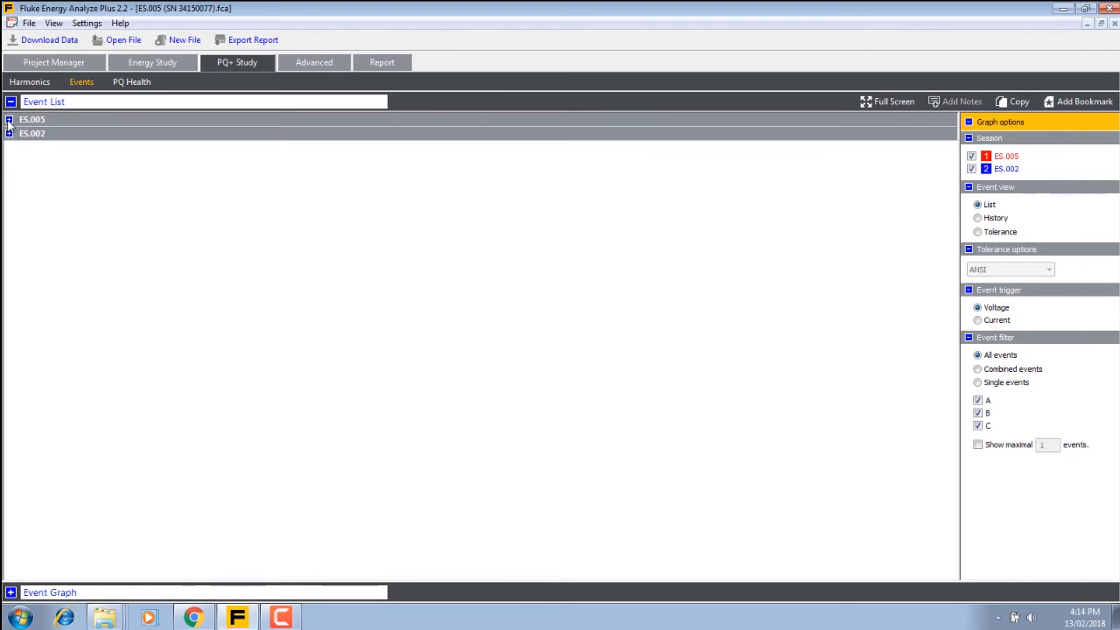
click(9, 119)
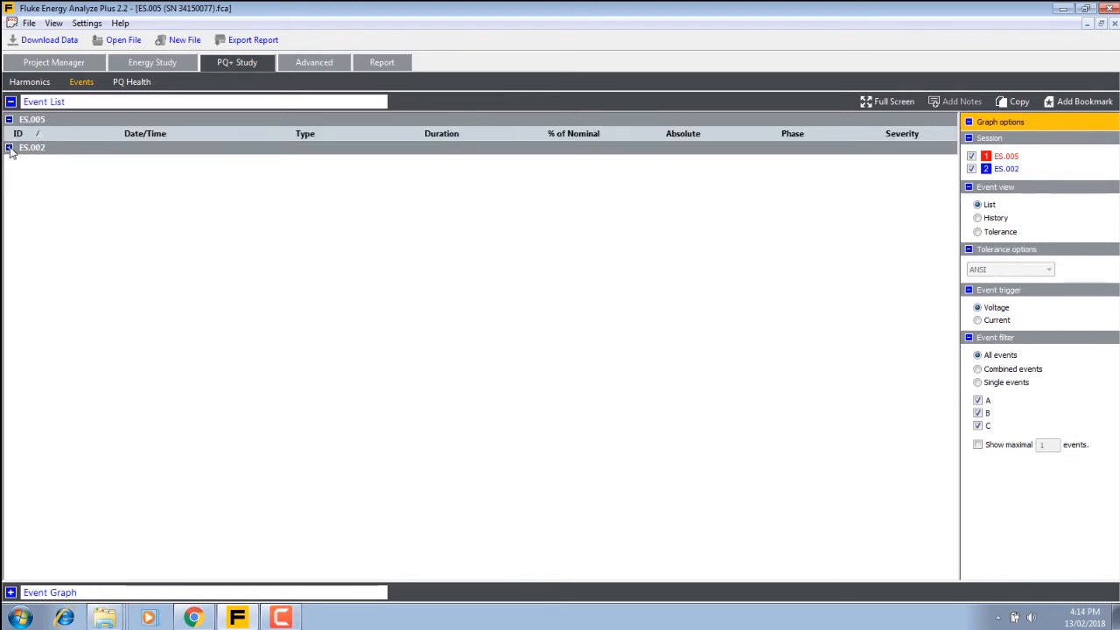
click(10, 147)
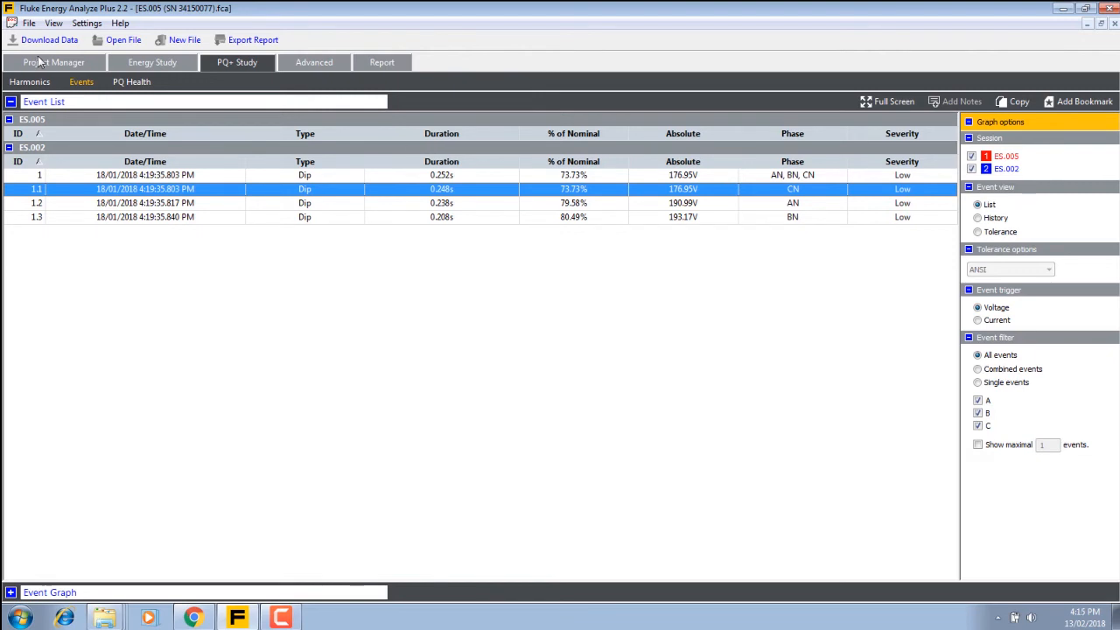
click(53, 63)
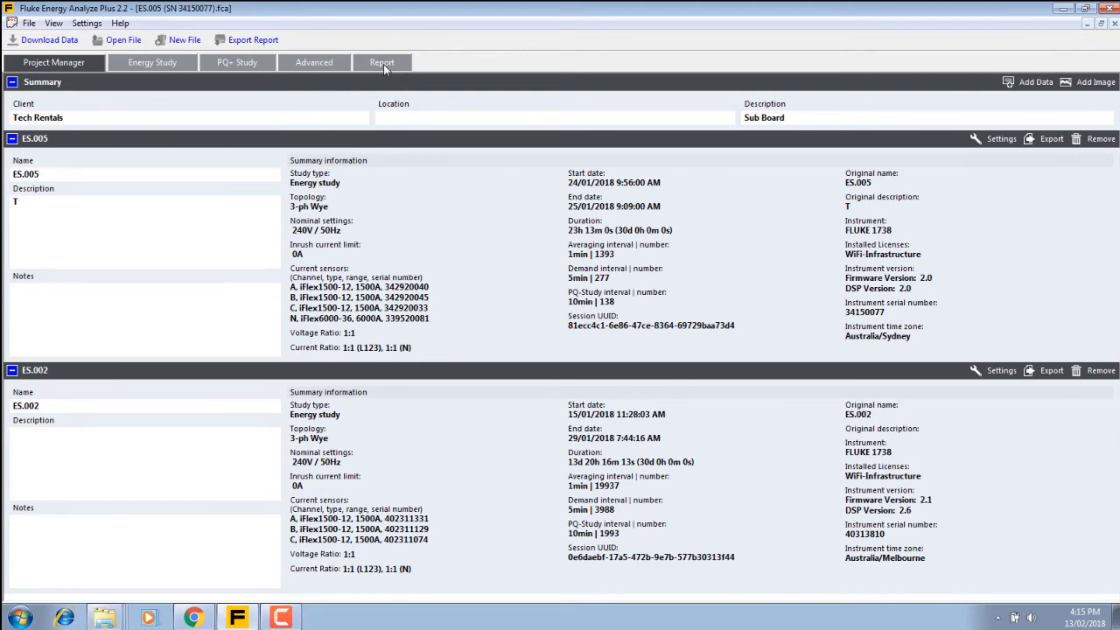
Review the Project Manager summary of both sessions, then switch to the empty Advanced graph page
click(382, 63)
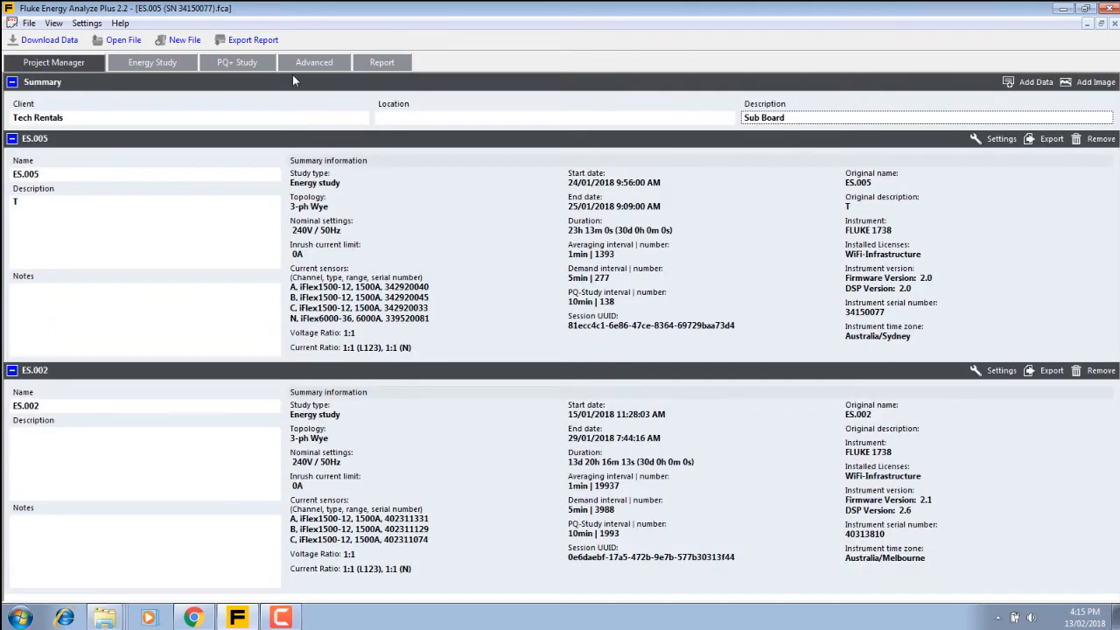
click(313, 63)
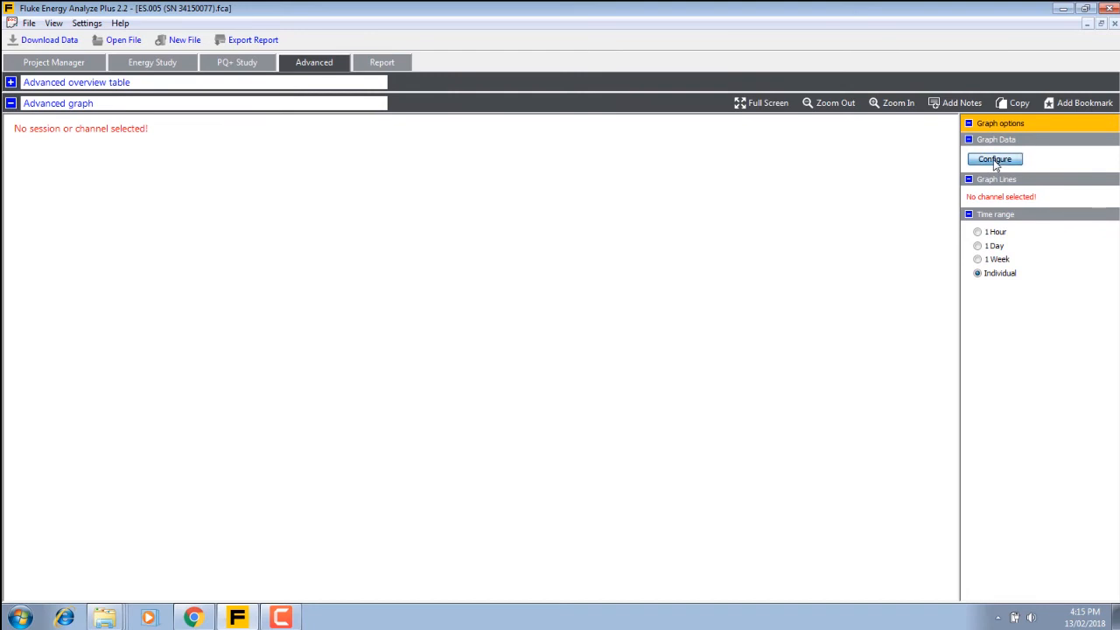
Configure Graph Data to plot ALL channels from both sessions on the Advanced graph
click(994, 157)
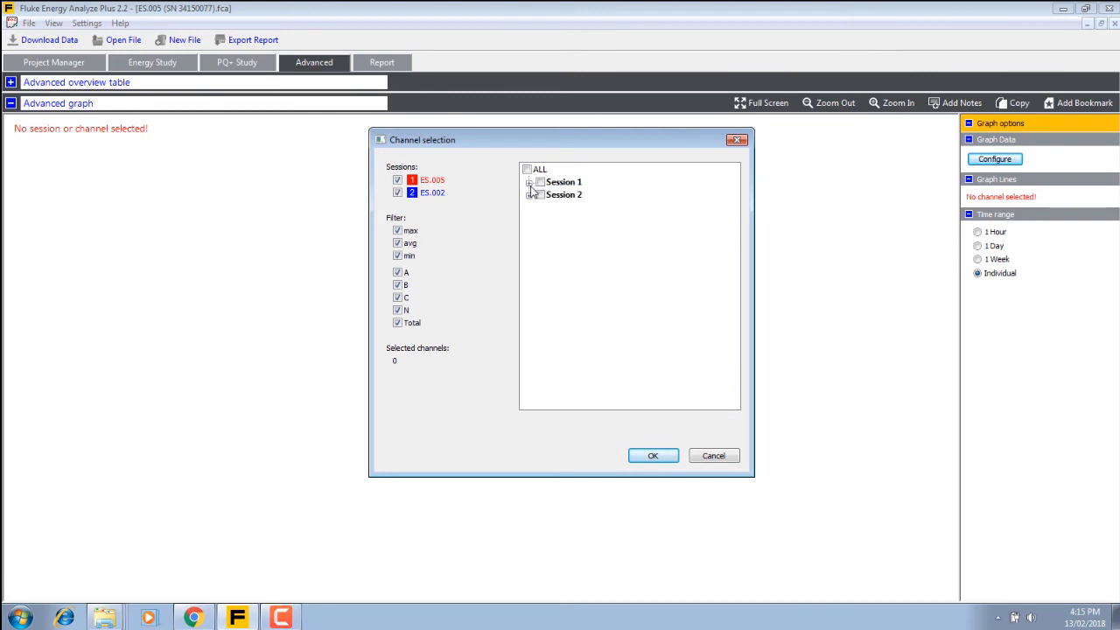
click(528, 182)
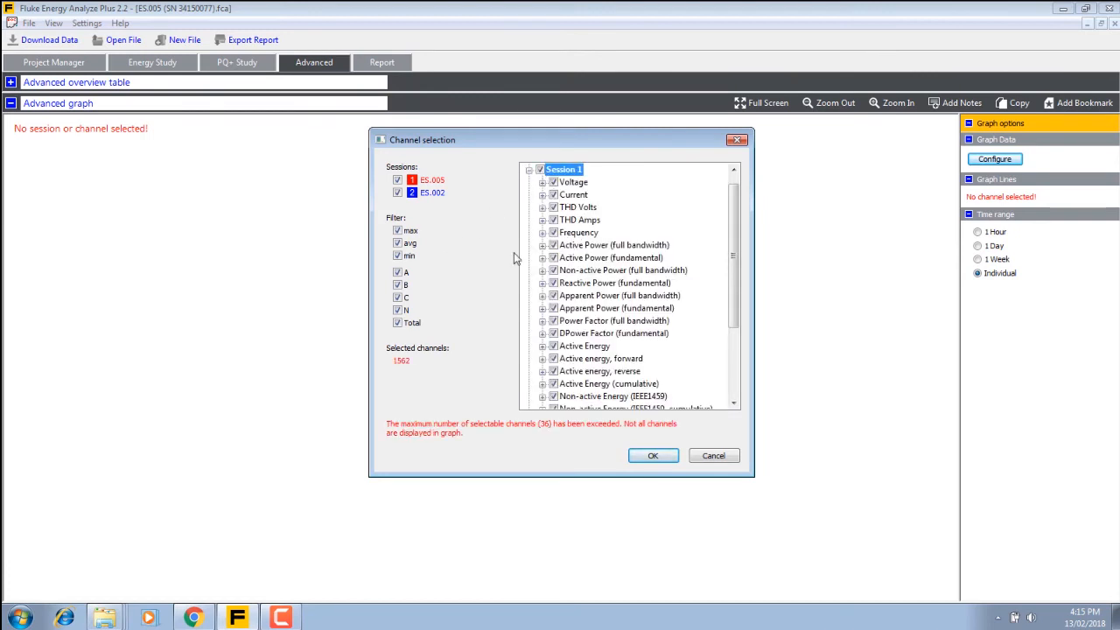
scroll(down, 3)
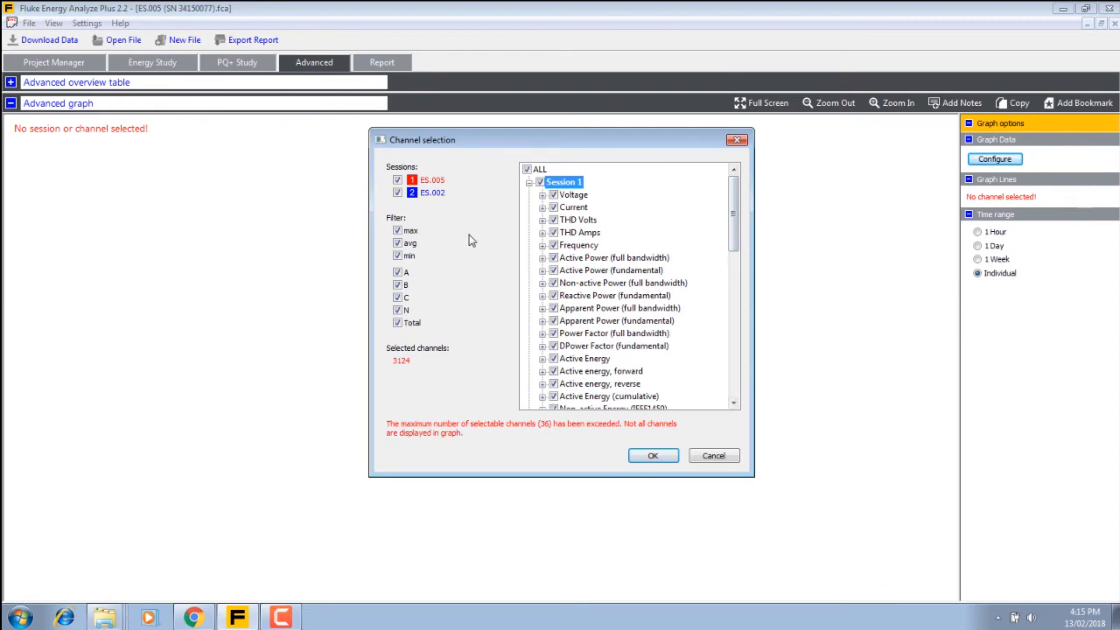
click(653, 455)
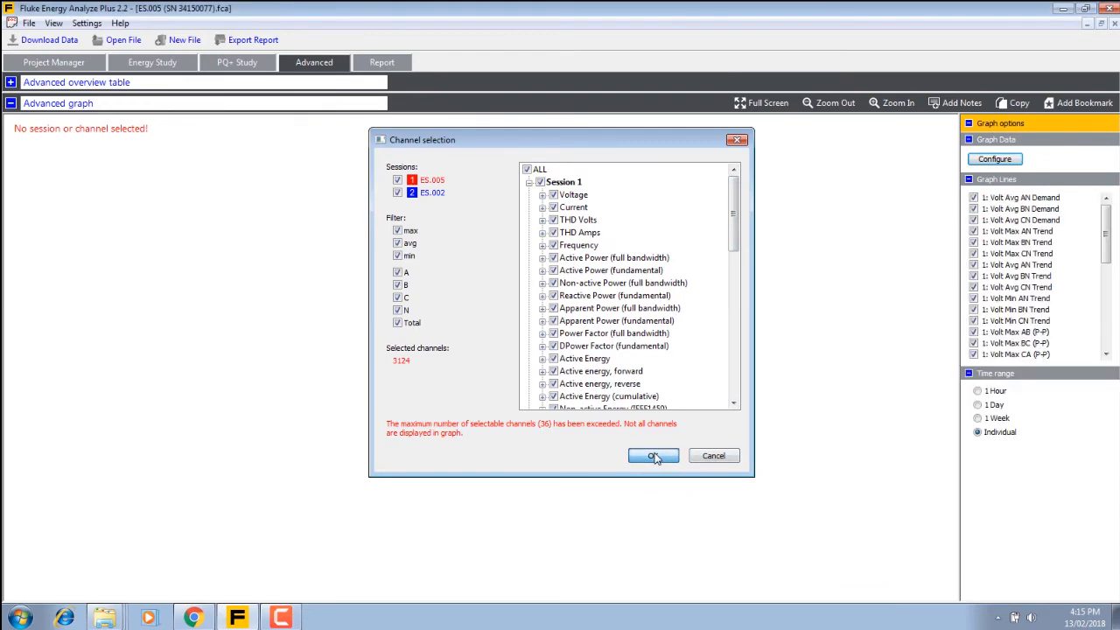
click(653, 455)
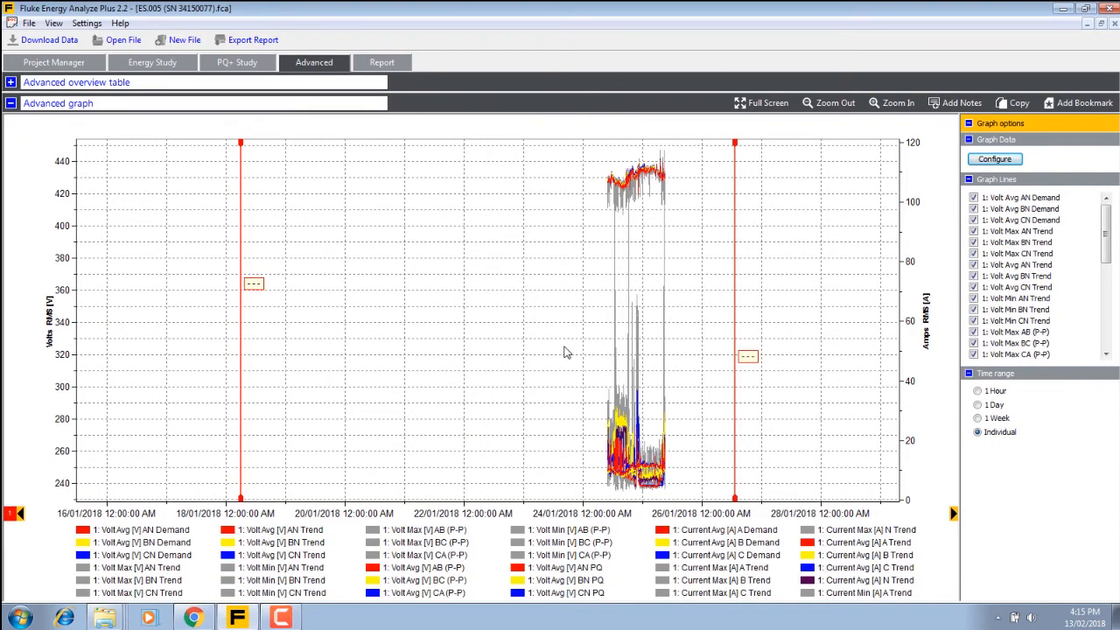
mouse_move(193, 131)
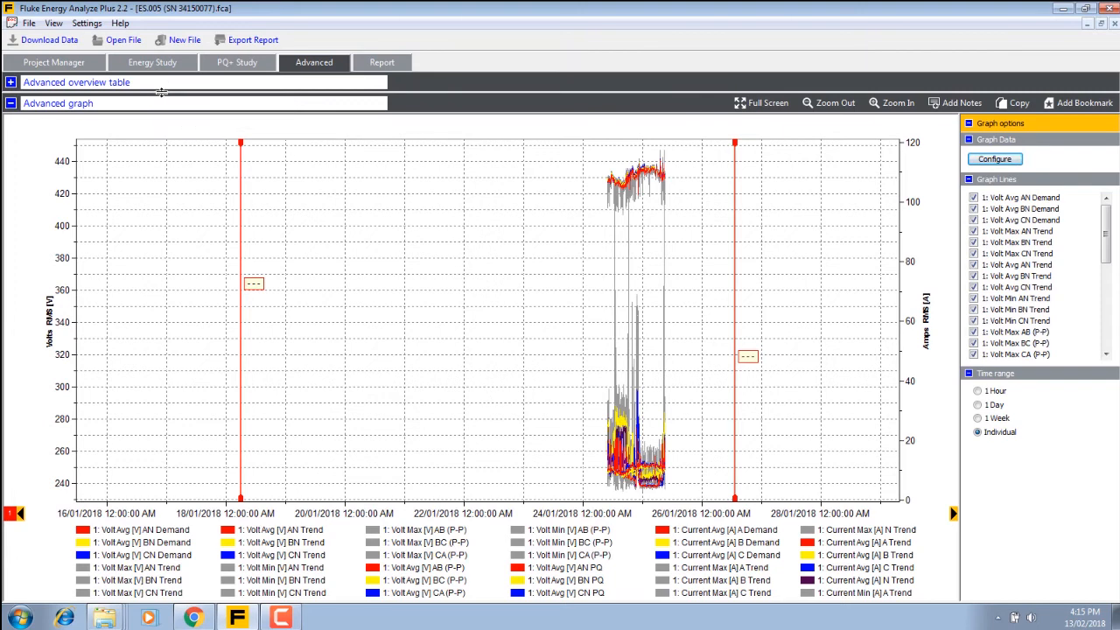
mouse_move(156, 406)
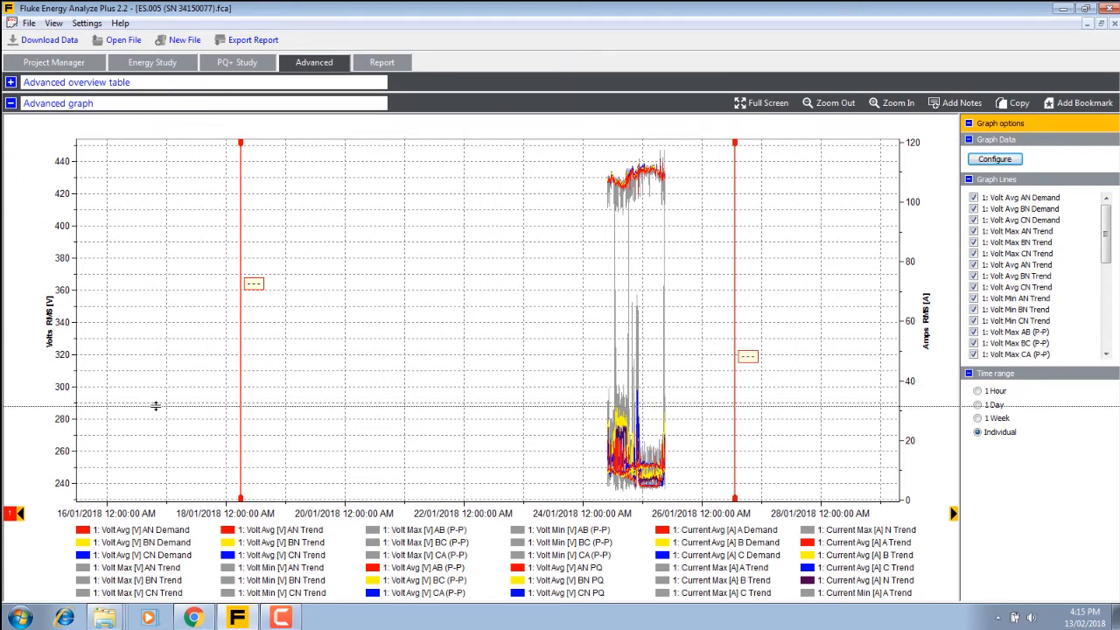
Show the Advanced overview table of timestamped max, average and minimum trend readings
click(10, 82)
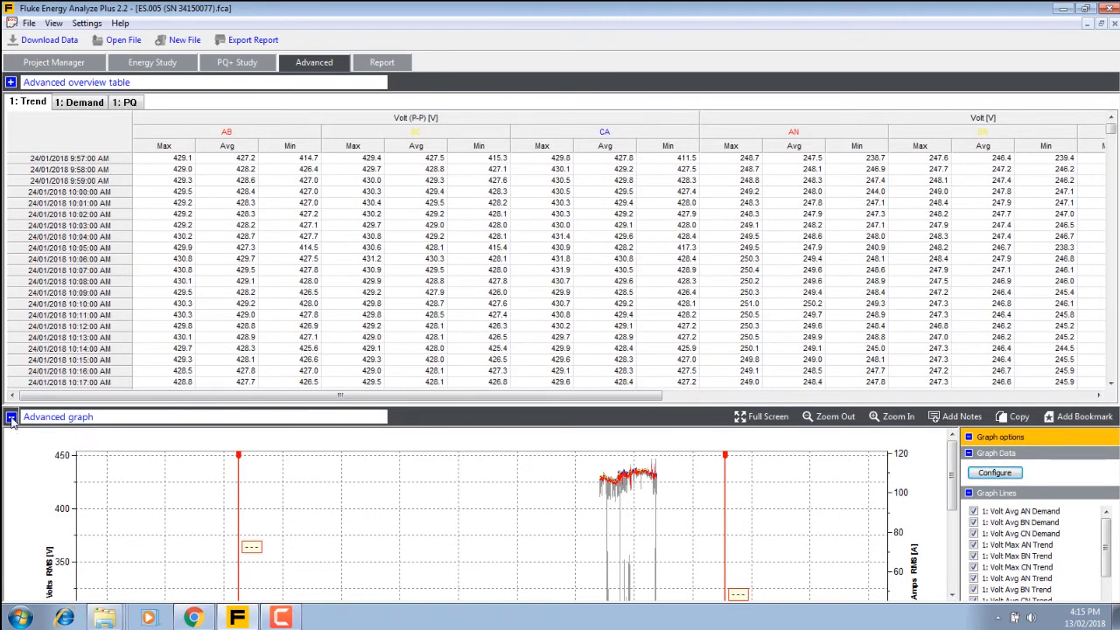
click(11, 416)
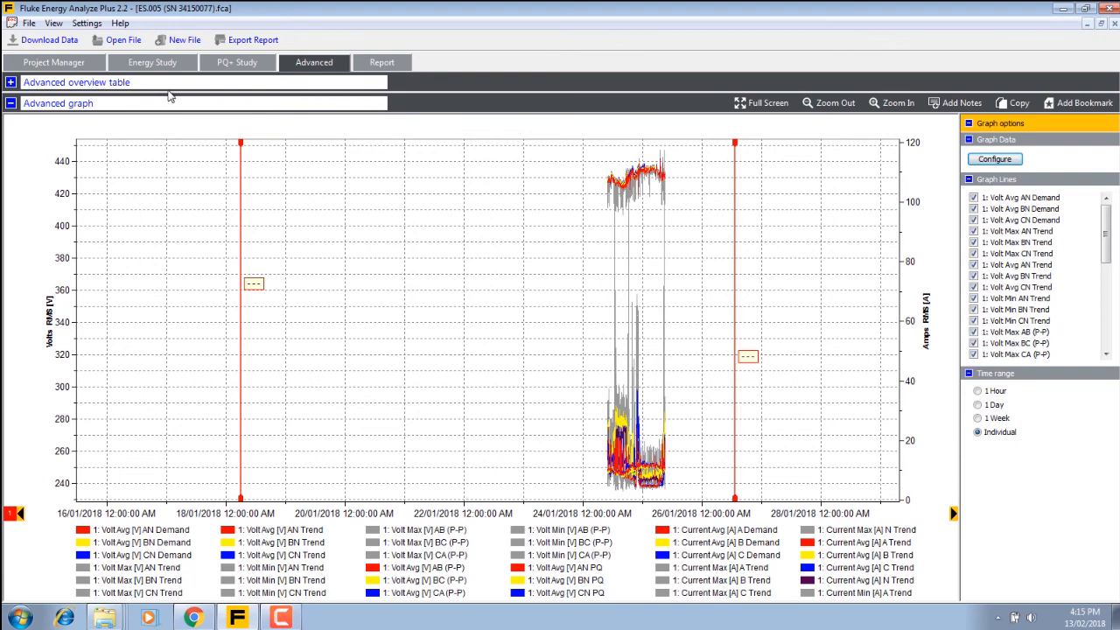
click(10, 82)
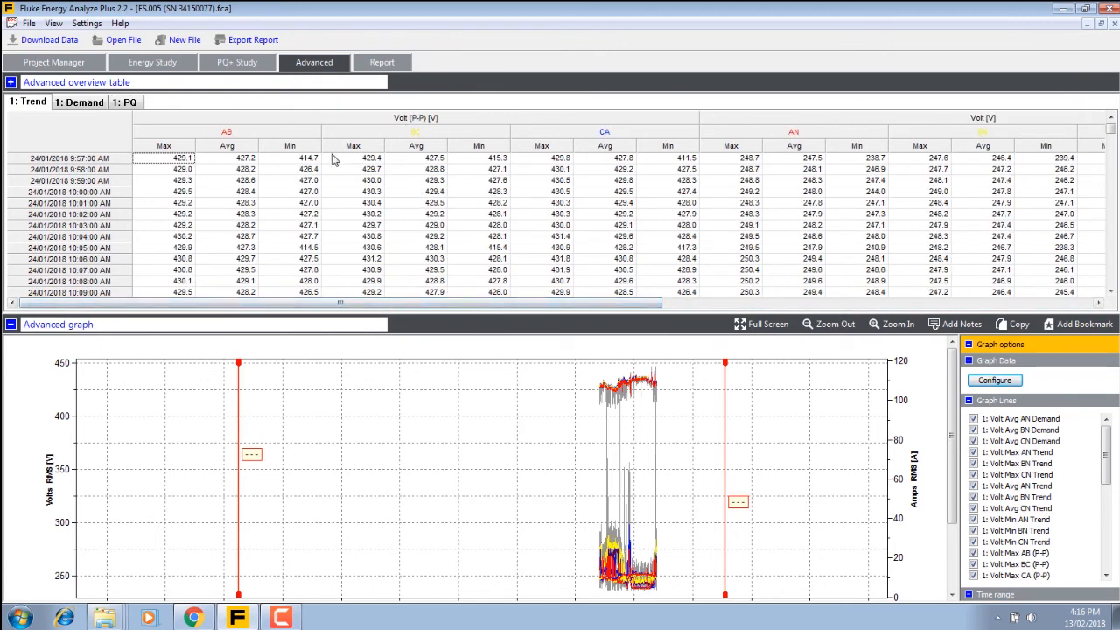
Export the Trend data grid from the Advanced overview table via Export Grid
right_click(371, 168)
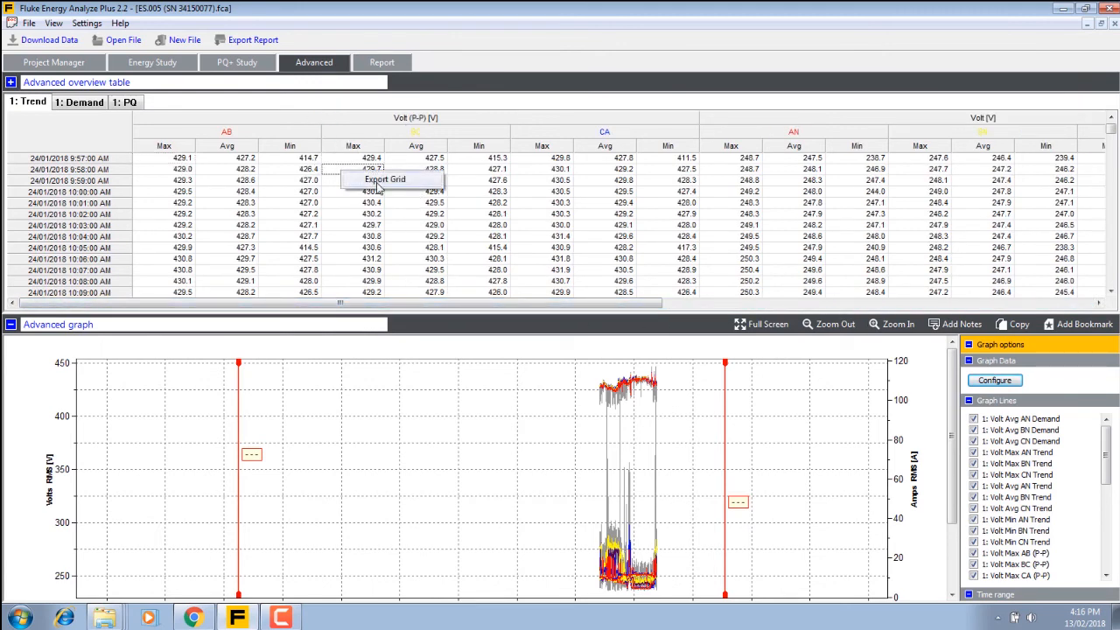
click(385, 178)
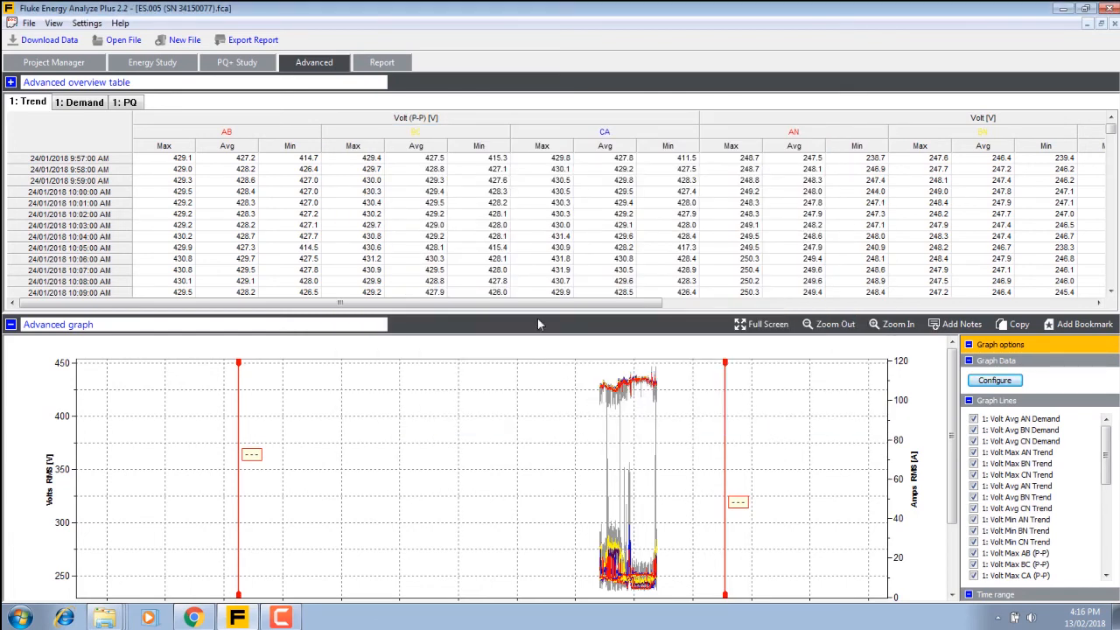
click(79, 101)
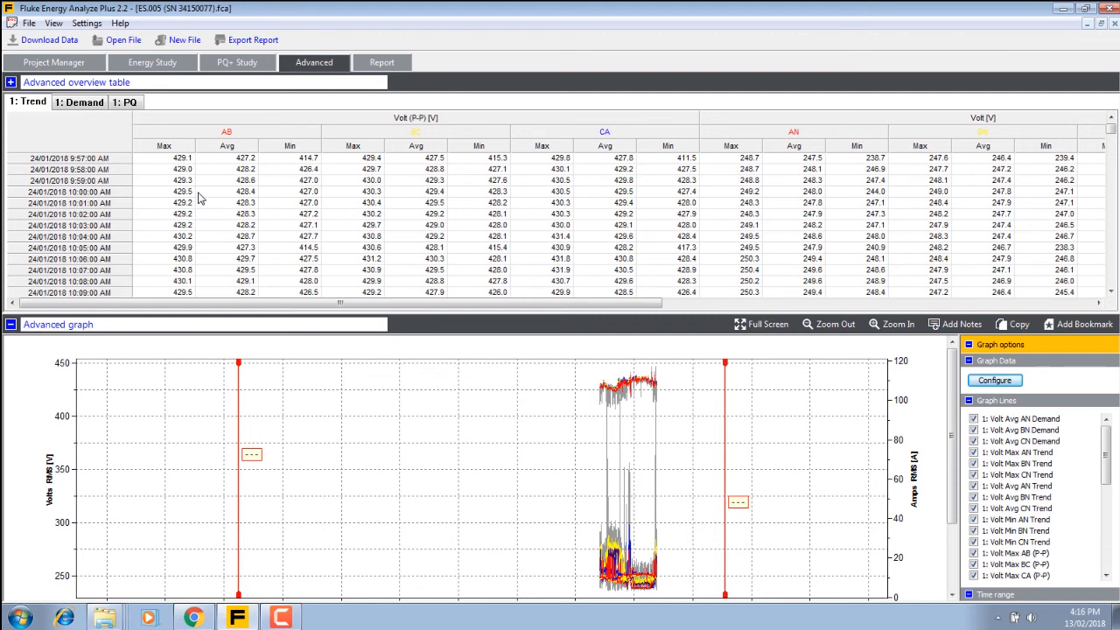
mouse_move(282, 200)
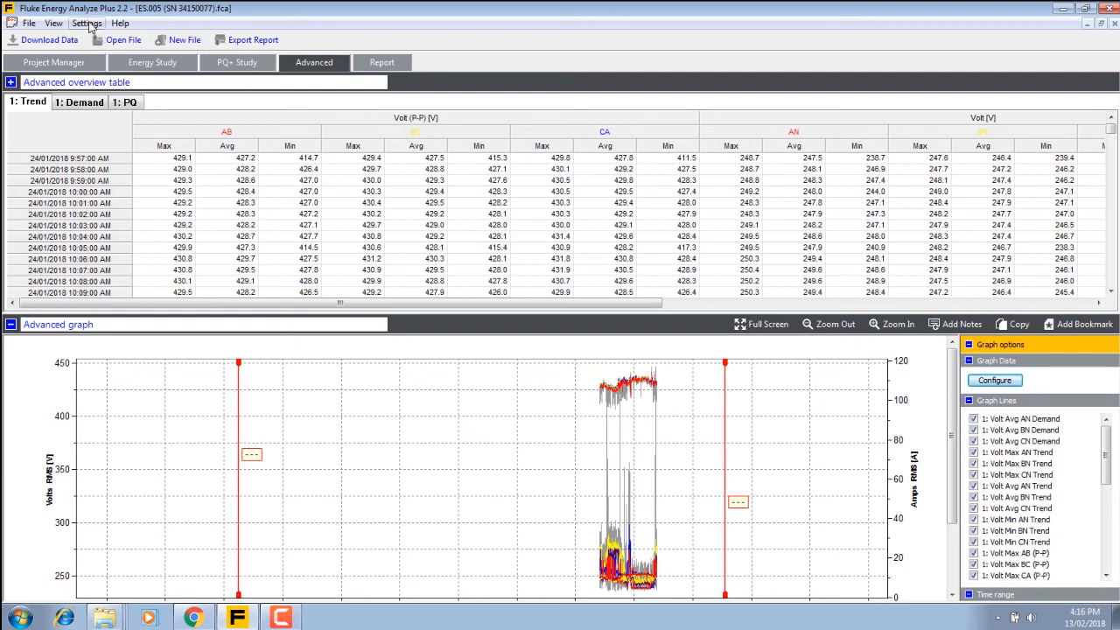
click(86, 23)
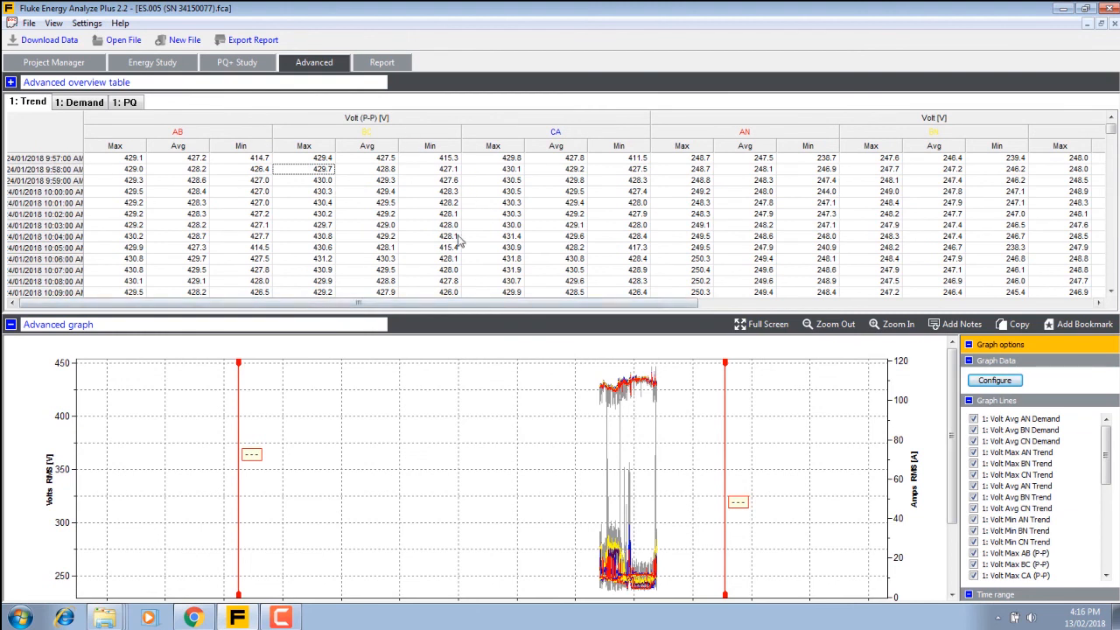
mouse_move(529, 190)
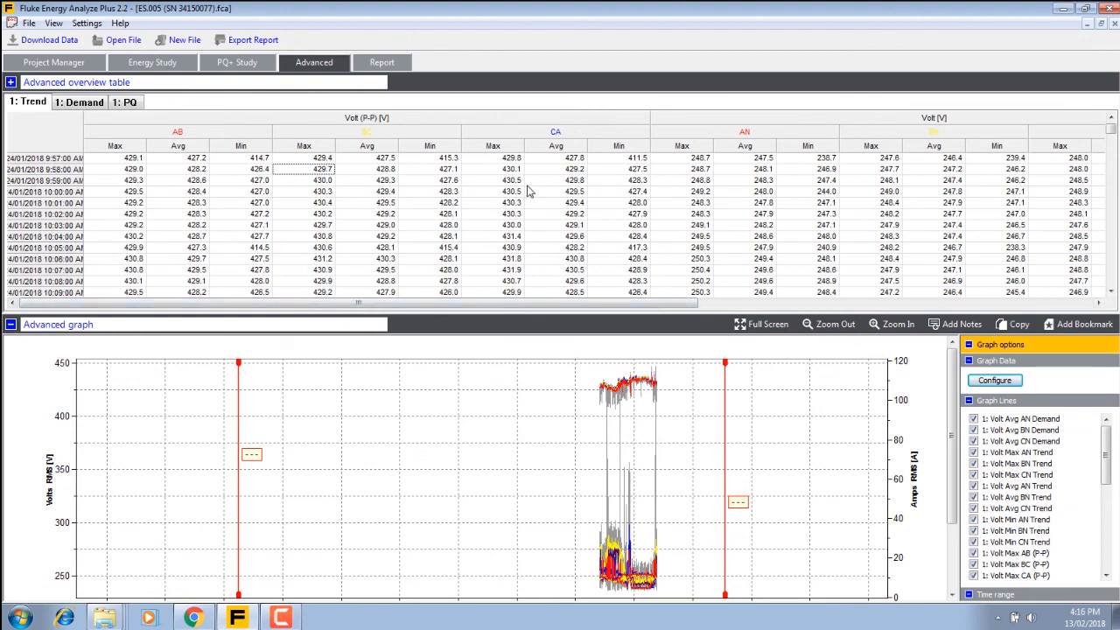